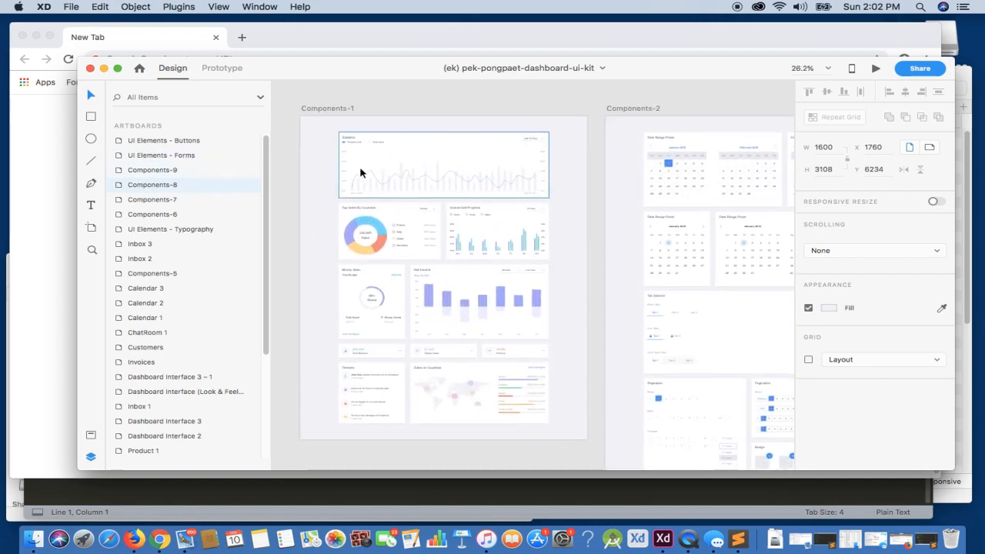
# Select the line chart group and the Selectbox.Filter layer on Components-1, then deselect
pyautogui.click(444, 164)
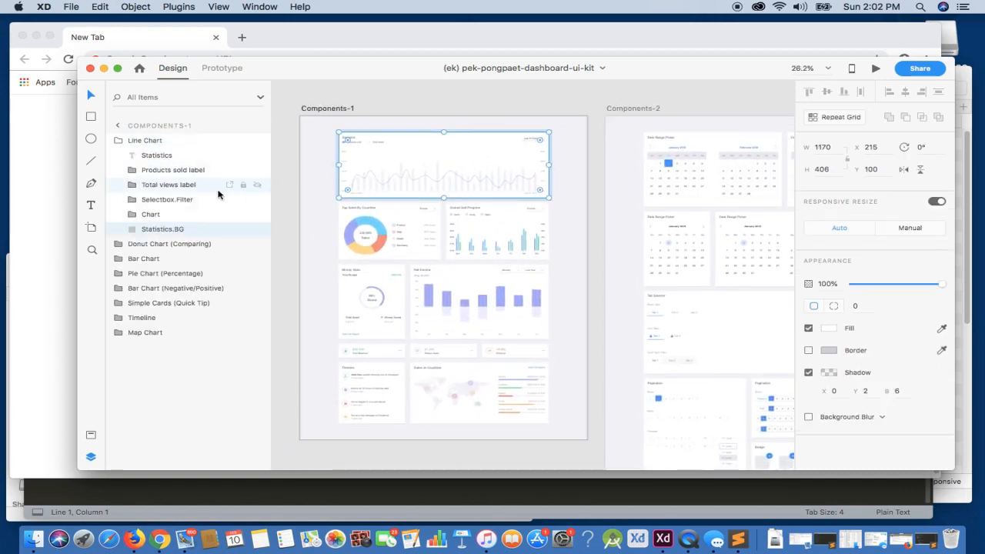
pyautogui.click(167, 199)
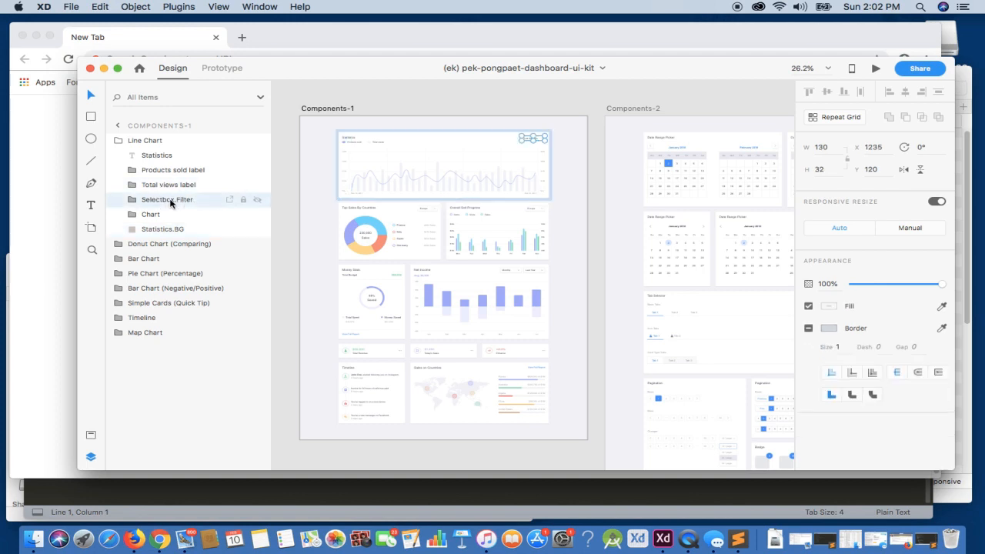
pyautogui.click(131, 199)
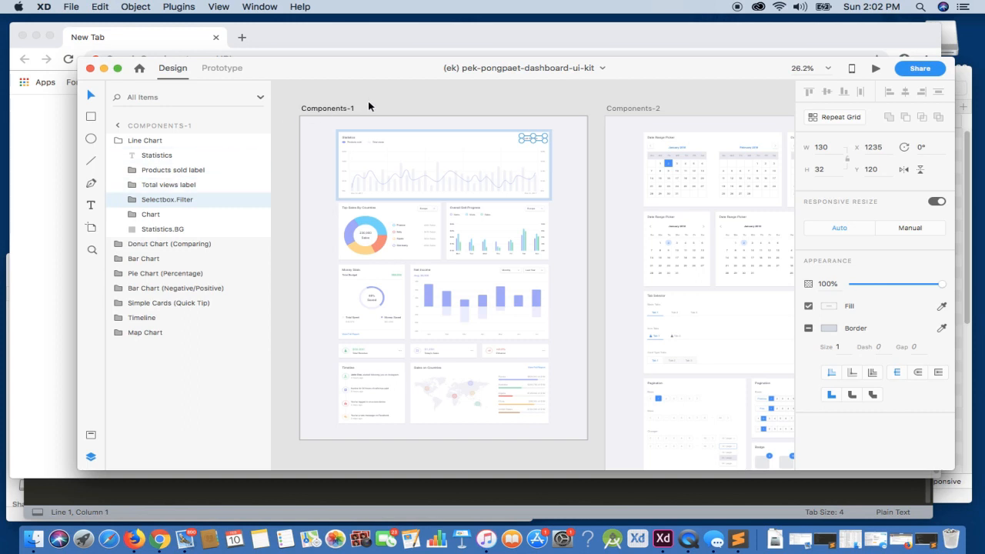
pyautogui.click(178, 6)
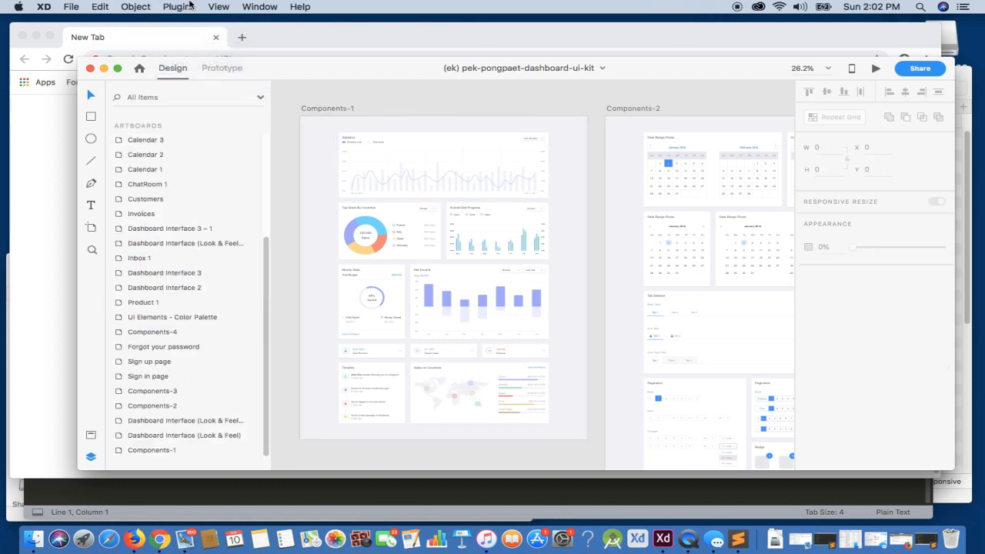
# Export the design as HTML5 through Export Now into the ekxd_example_templates folder
pyautogui.click(179, 6)
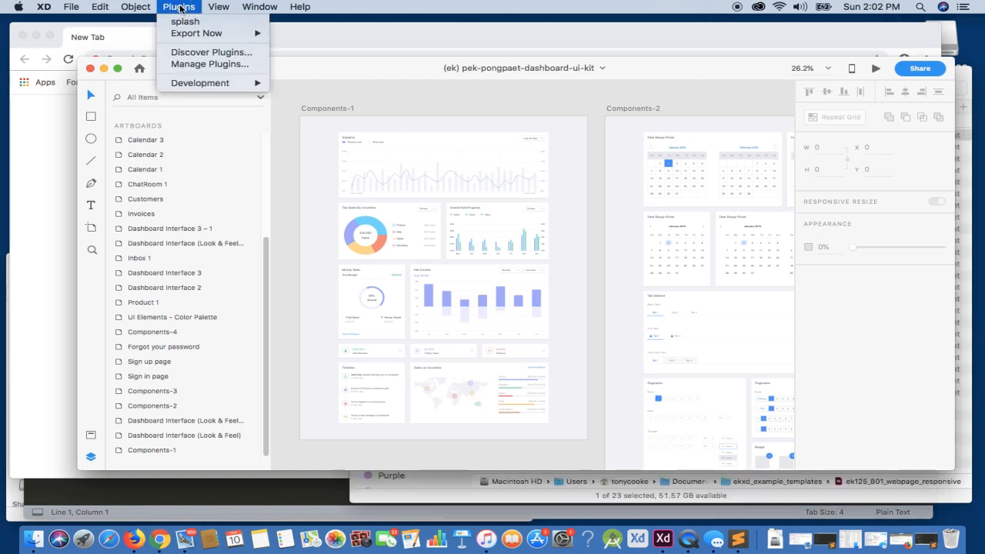
pyautogui.moveTo(196, 33)
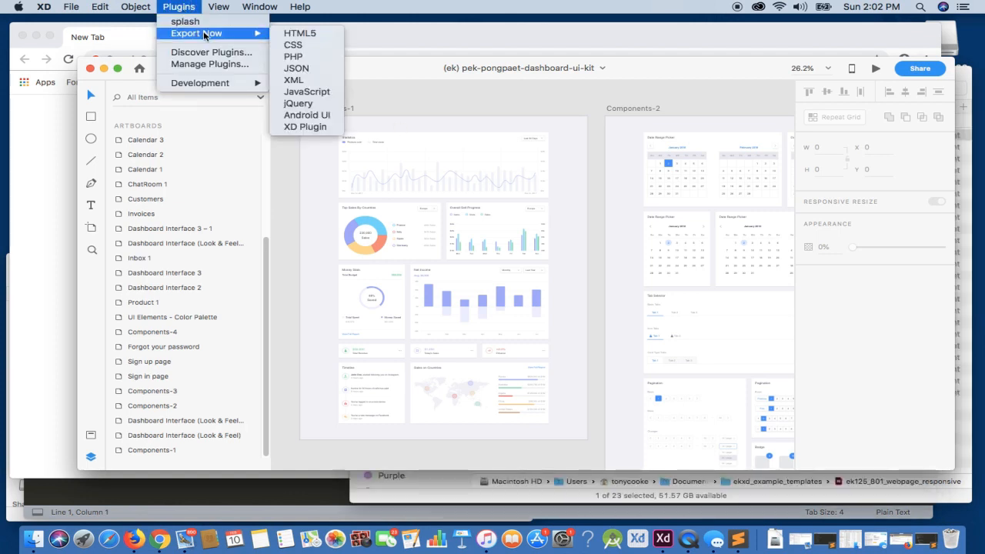
pyautogui.click(300, 32)
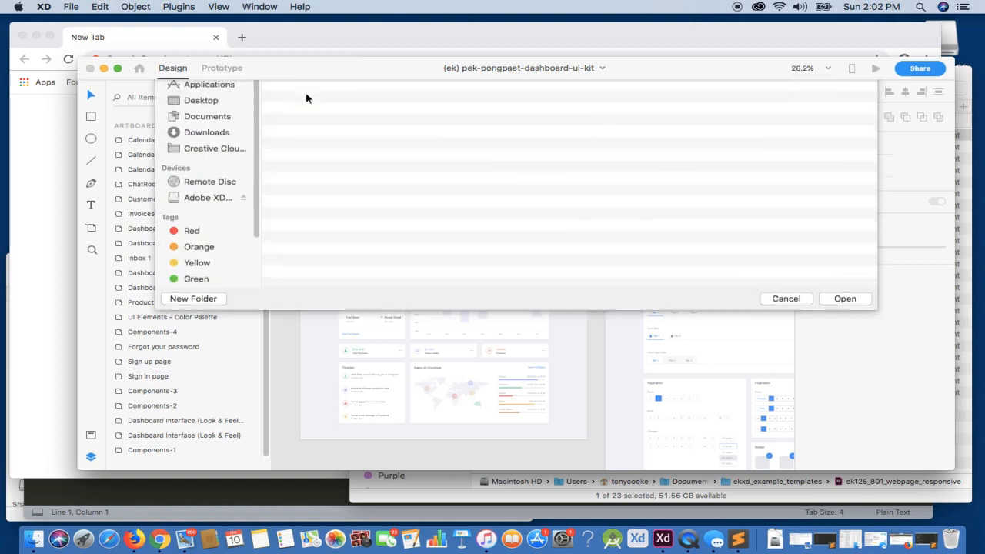
pyautogui.click(265, 92)
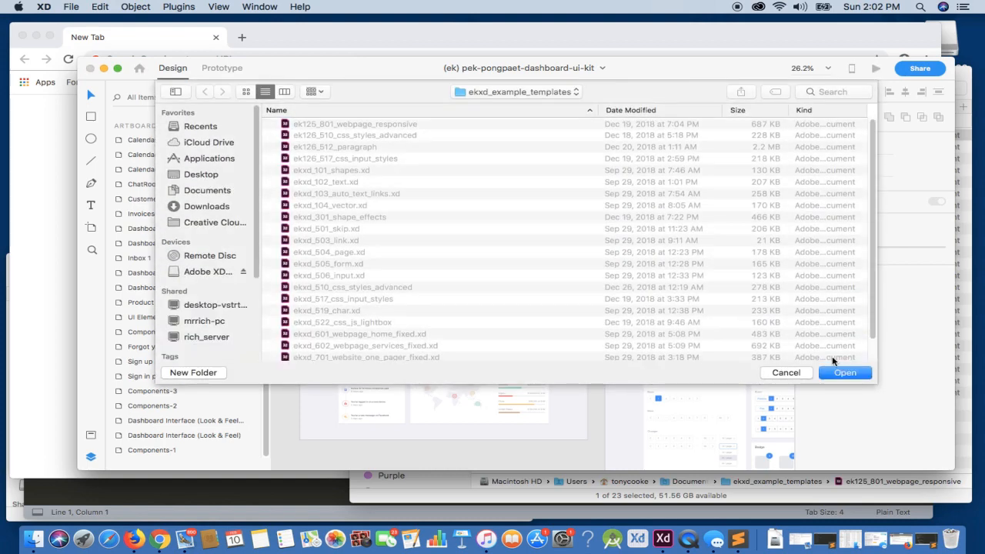
pyautogui.click(845, 373)
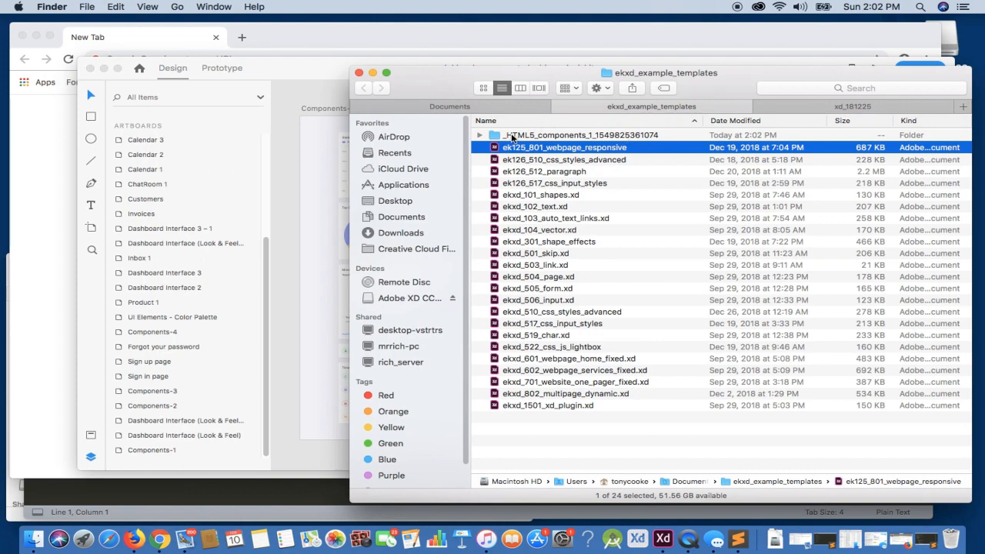
pyautogui.moveTo(514, 140)
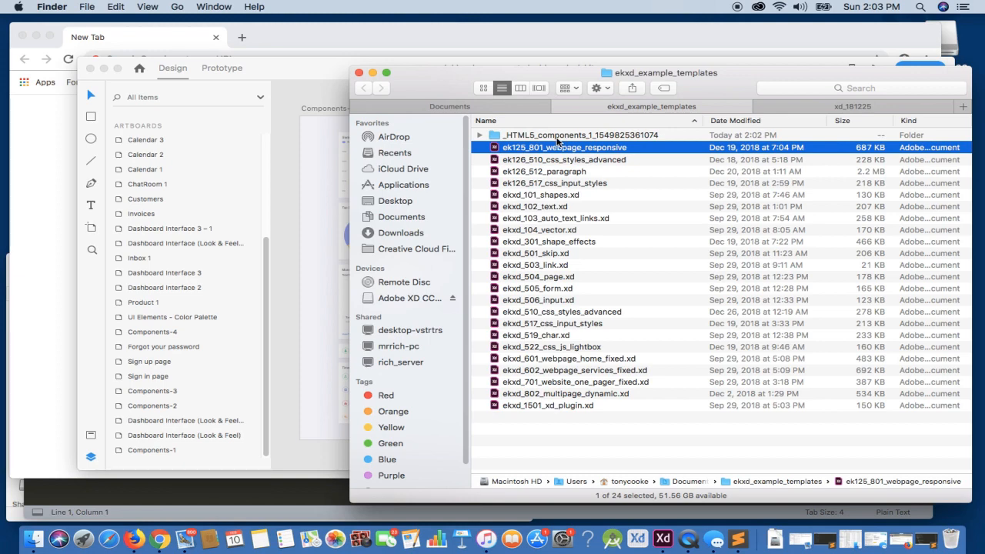
pyautogui.moveTo(604, 144)
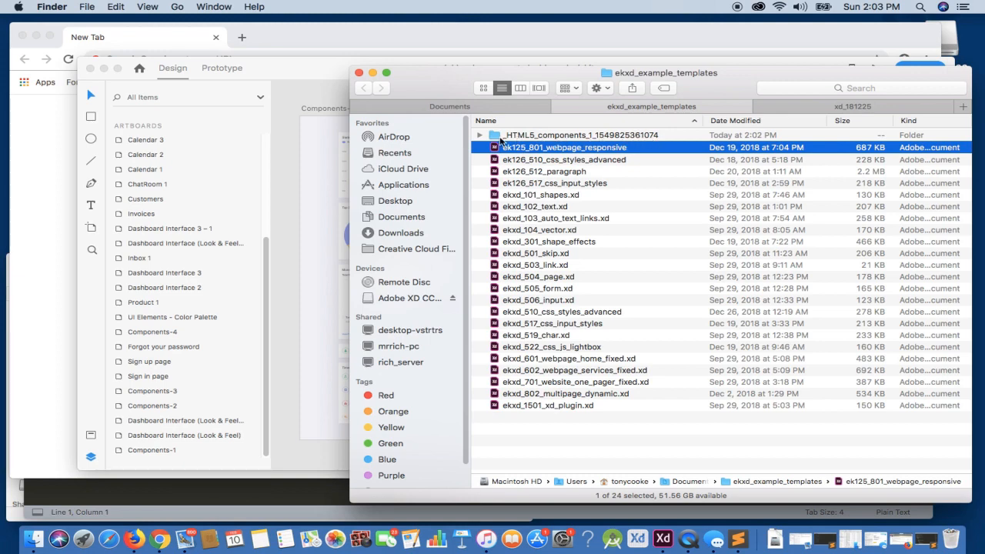
# Expand the _HTML5_components folder to list its HTML pages and components_1.css
pyautogui.click(480, 135)
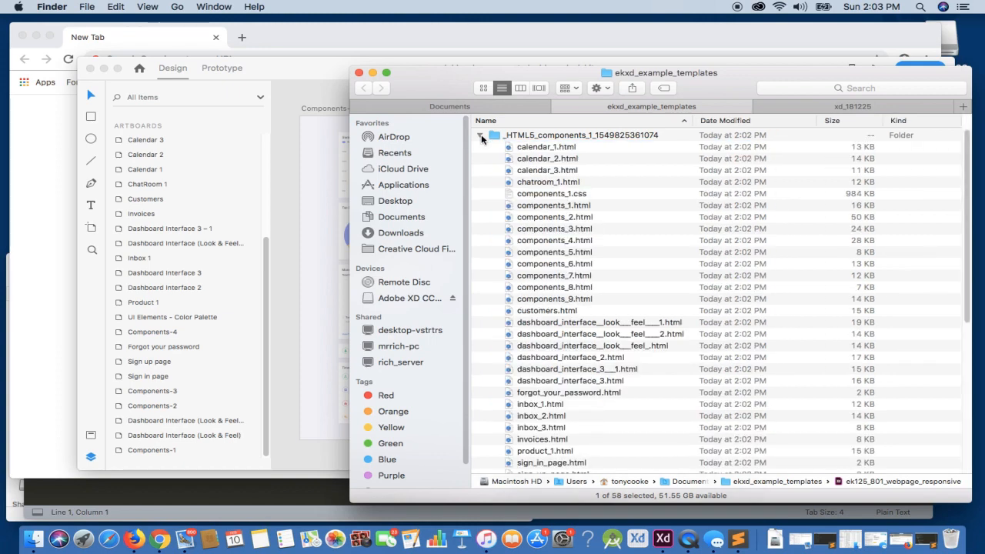
pyautogui.click(482, 135)
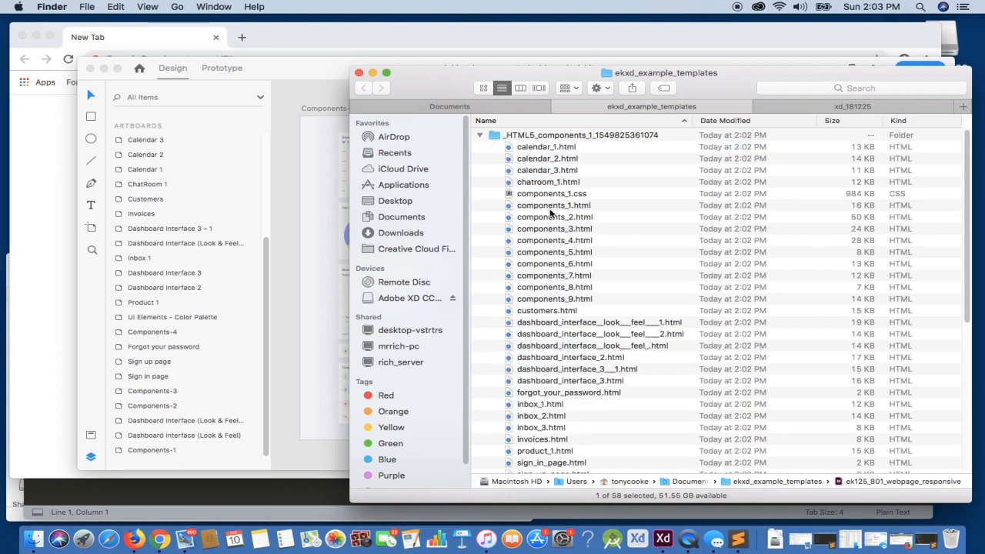
pyautogui.scroll(-3)
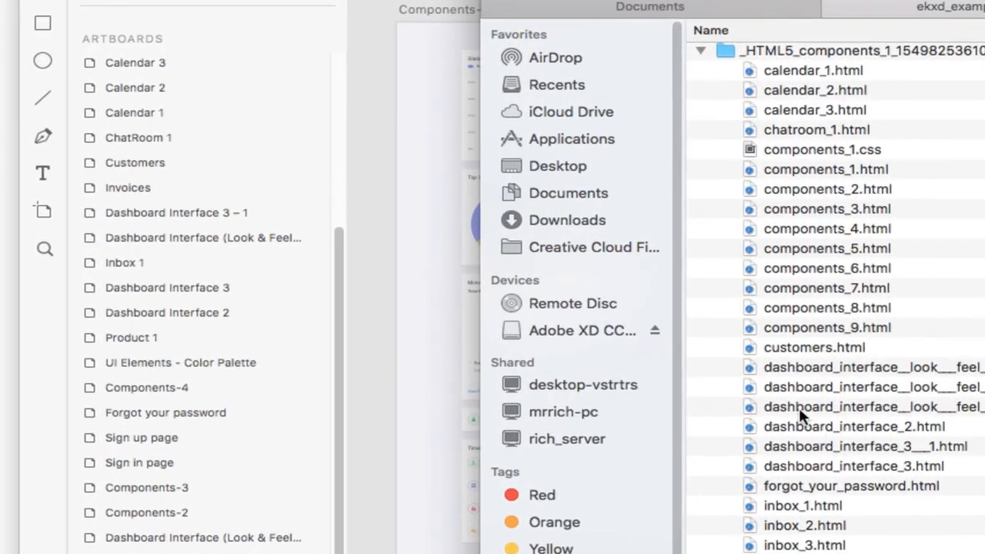
pyautogui.moveTo(157, 112)
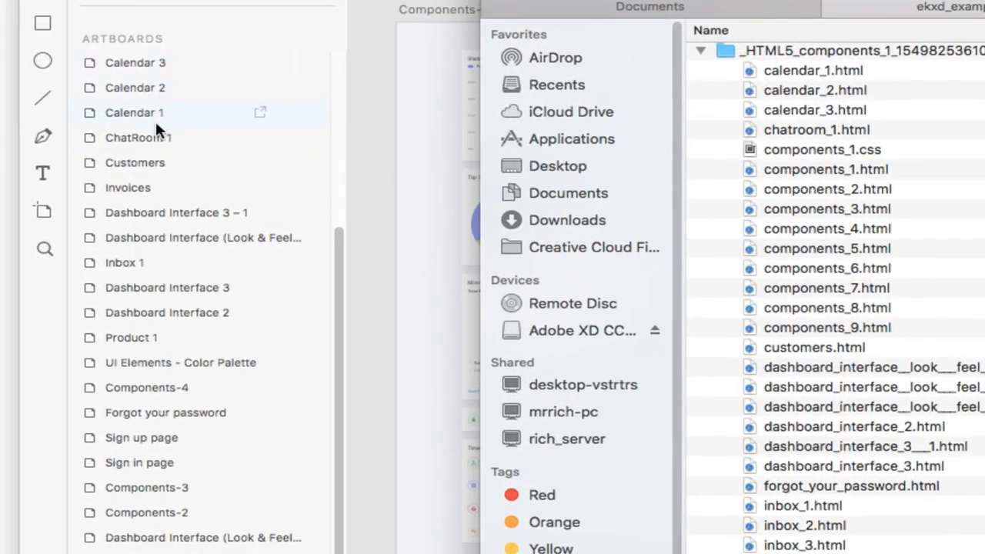
pyautogui.moveTo(177, 287)
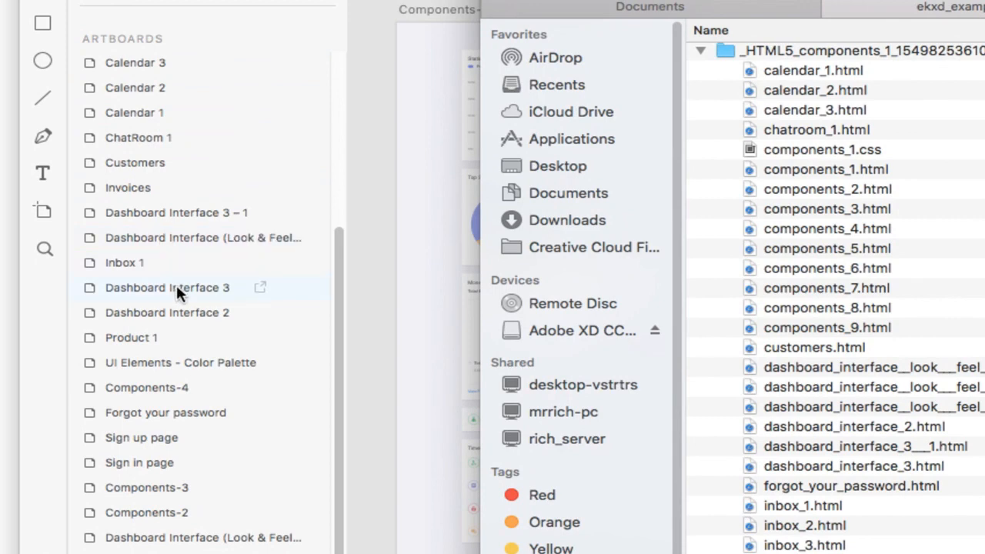
pyautogui.moveTo(159, 112)
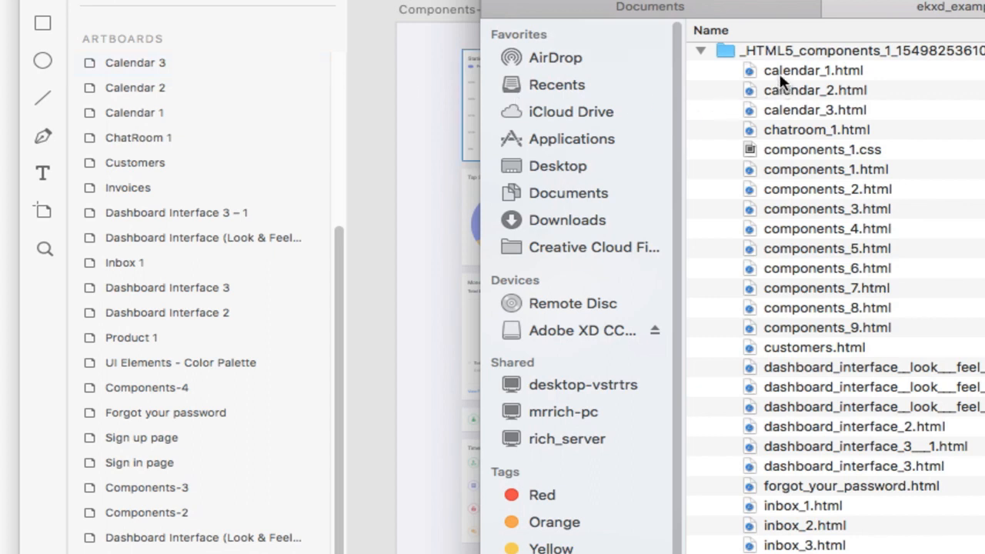
pyautogui.moveTo(781, 92)
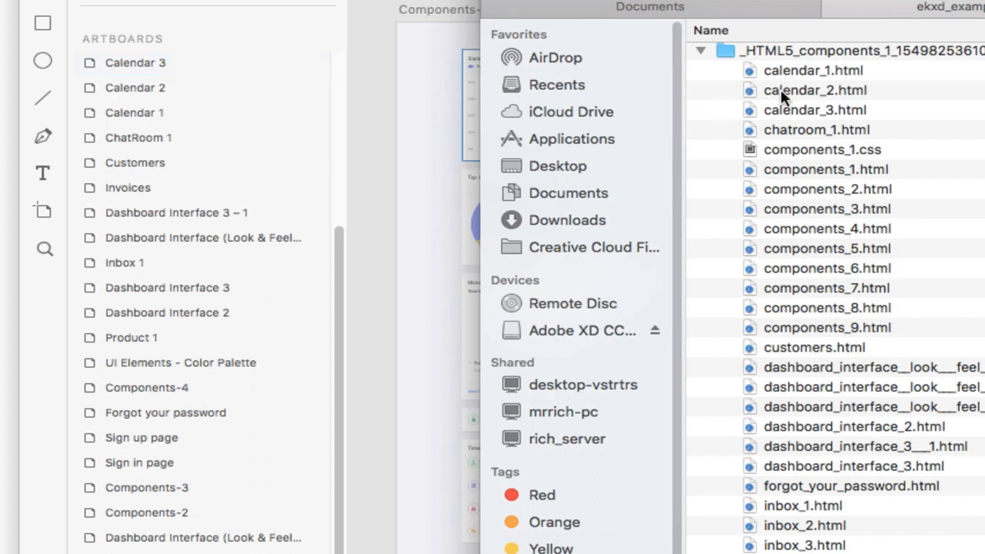
pyautogui.click(815, 110)
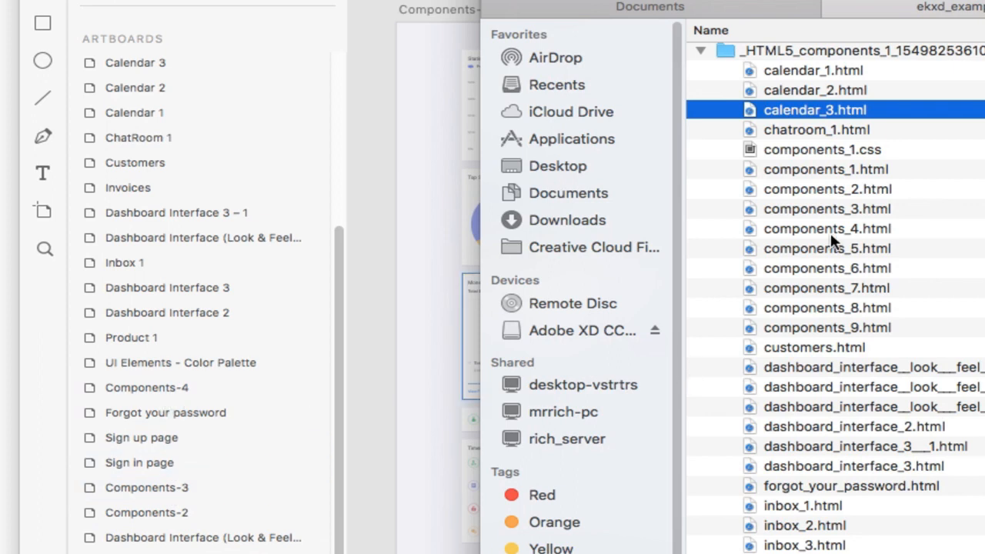
pyautogui.moveTo(870, 198)
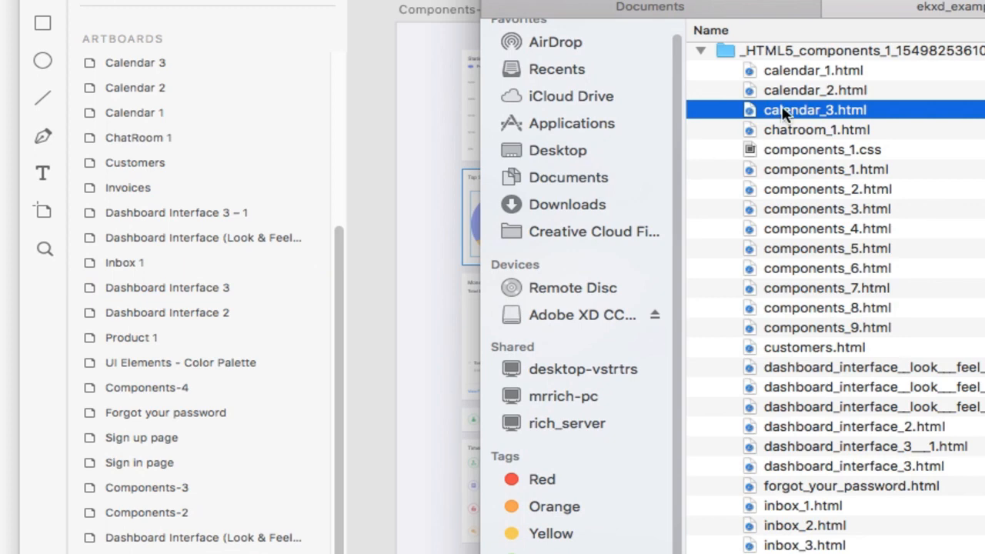
pyautogui.moveTo(776, 123)
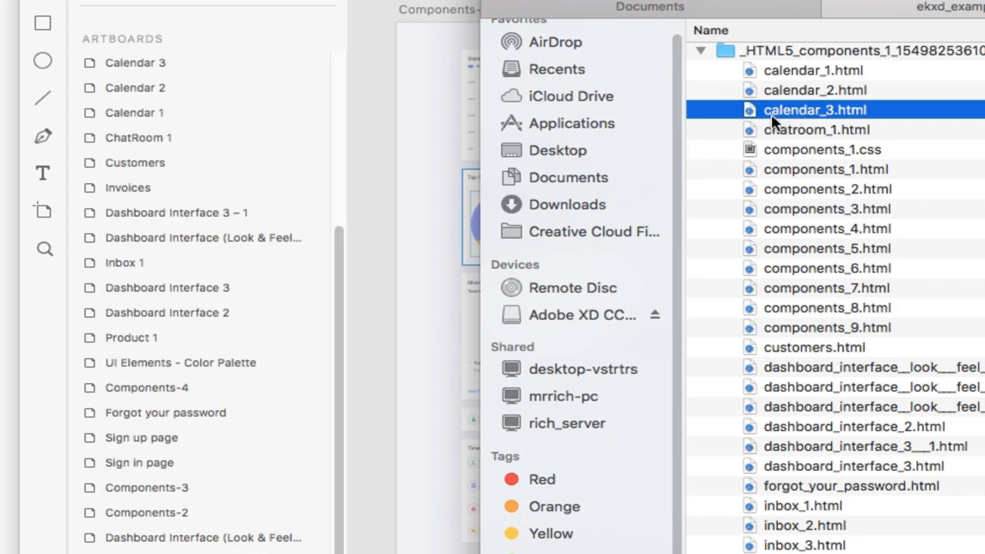
pyautogui.moveTo(808, 126)
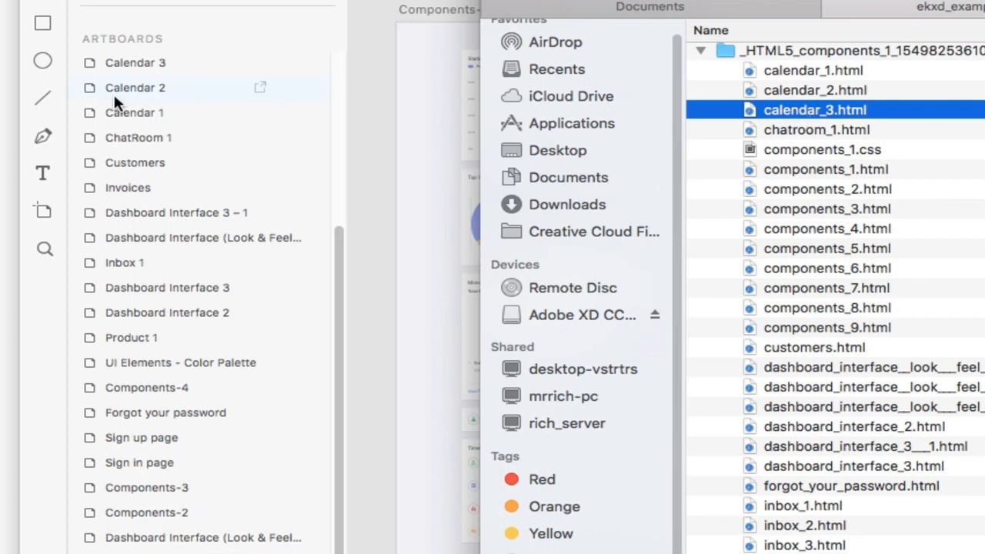
pyautogui.moveTo(823, 127)
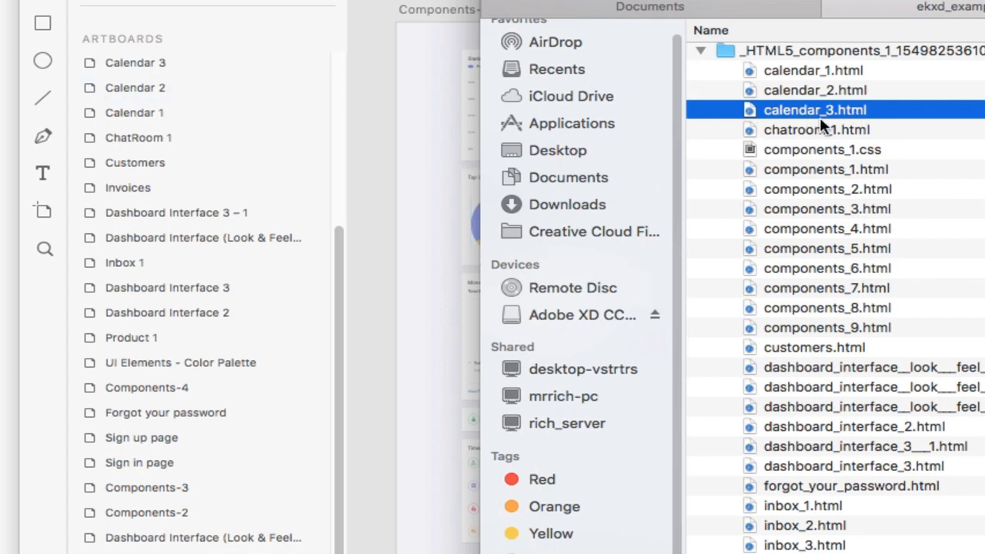
pyautogui.moveTo(139, 137)
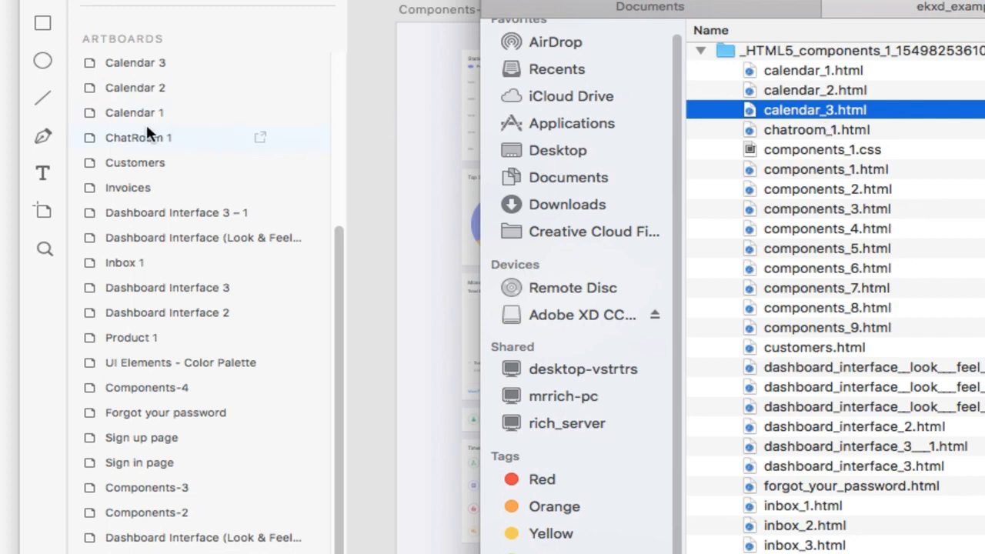
pyautogui.moveTo(185, 387)
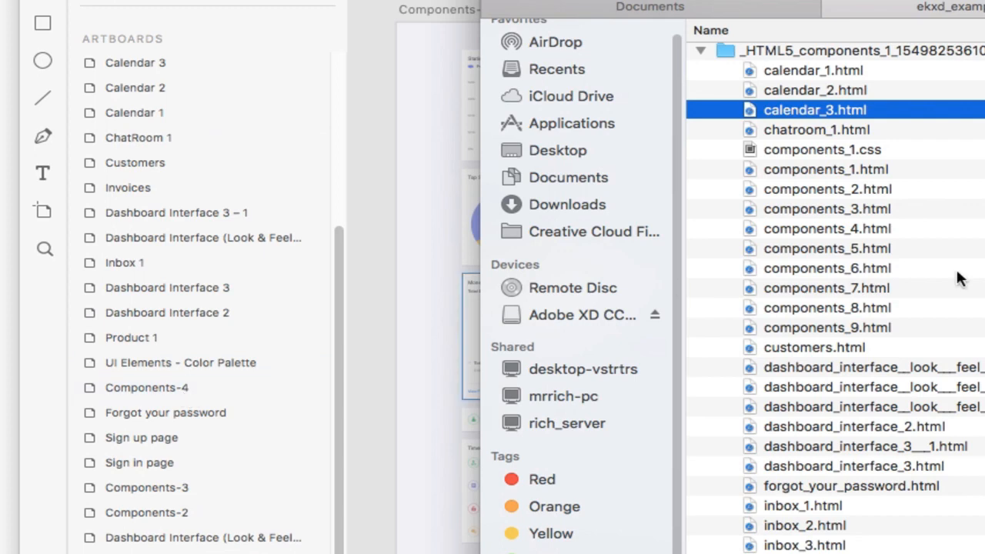
pyautogui.moveTo(856, 282)
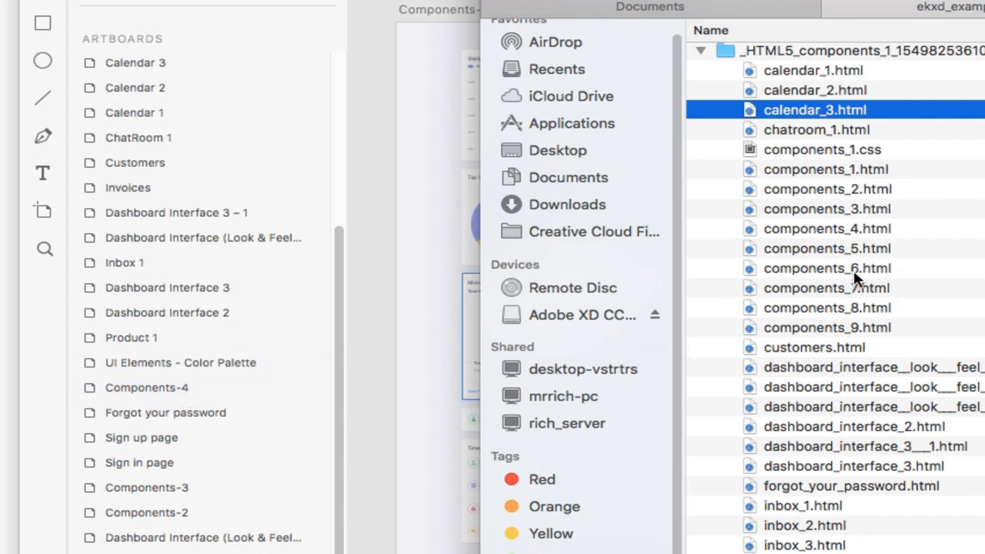
pyautogui.click(826, 268)
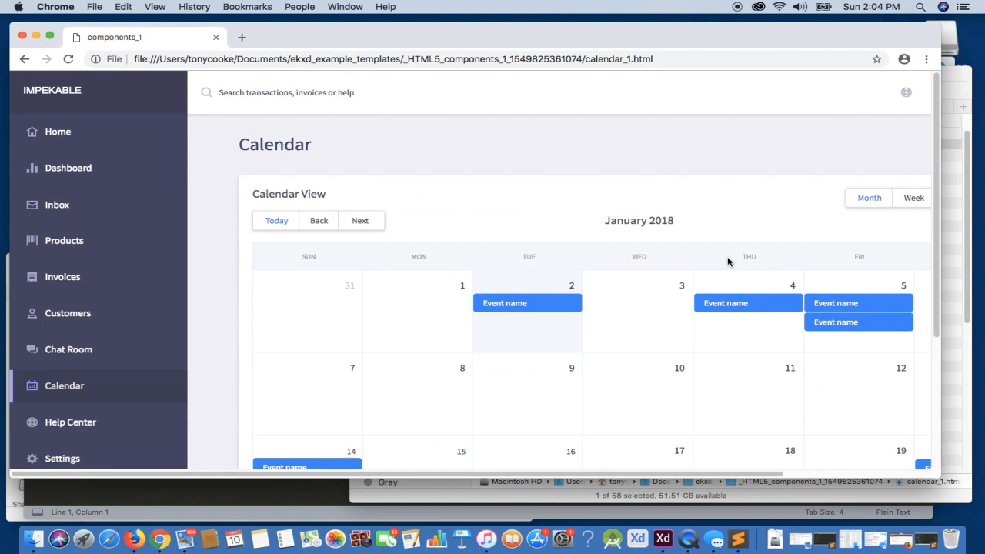
# Select components_1.html in the _HTML5_components folder list
pyautogui.scroll(-3)
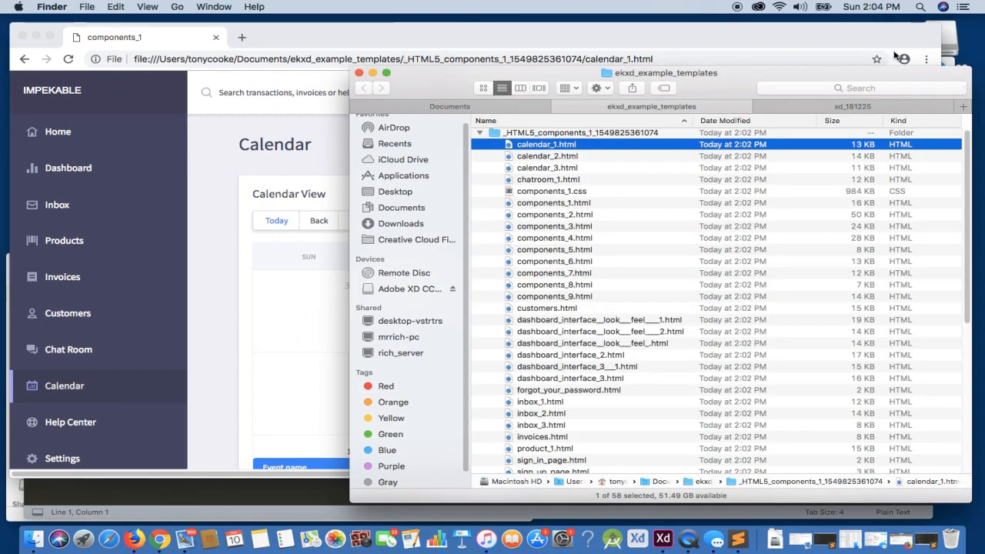
pyautogui.moveTo(260, 281)
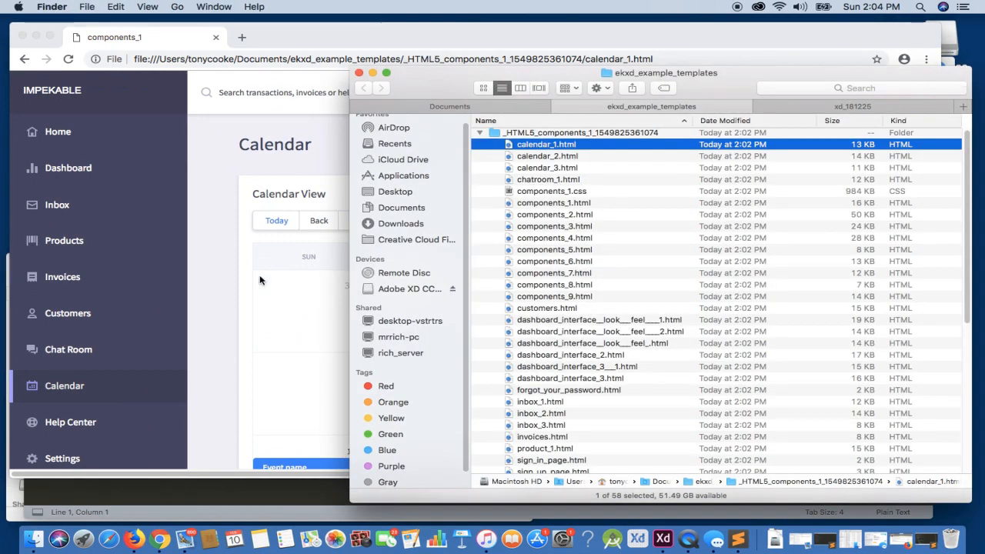
pyautogui.moveTo(543, 165)
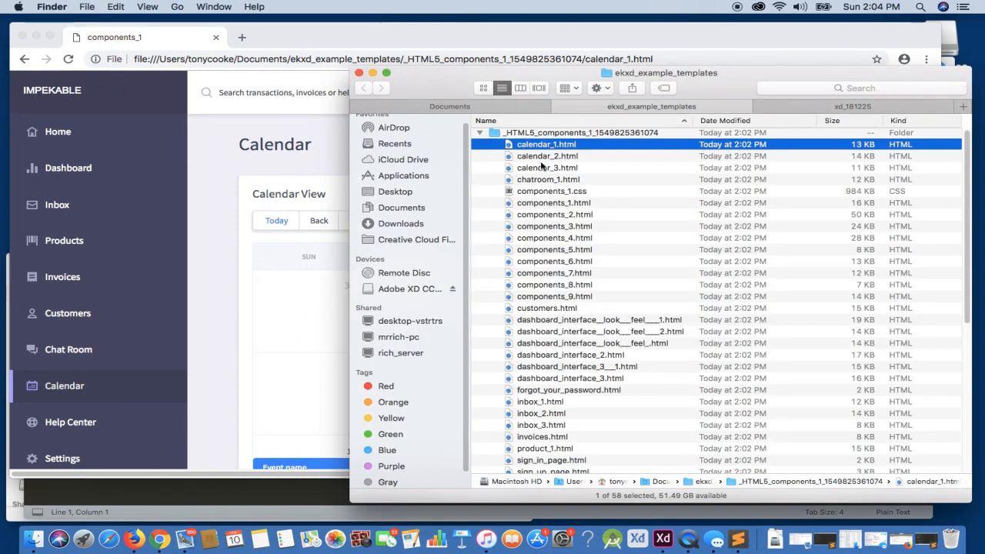
pyautogui.click(554, 202)
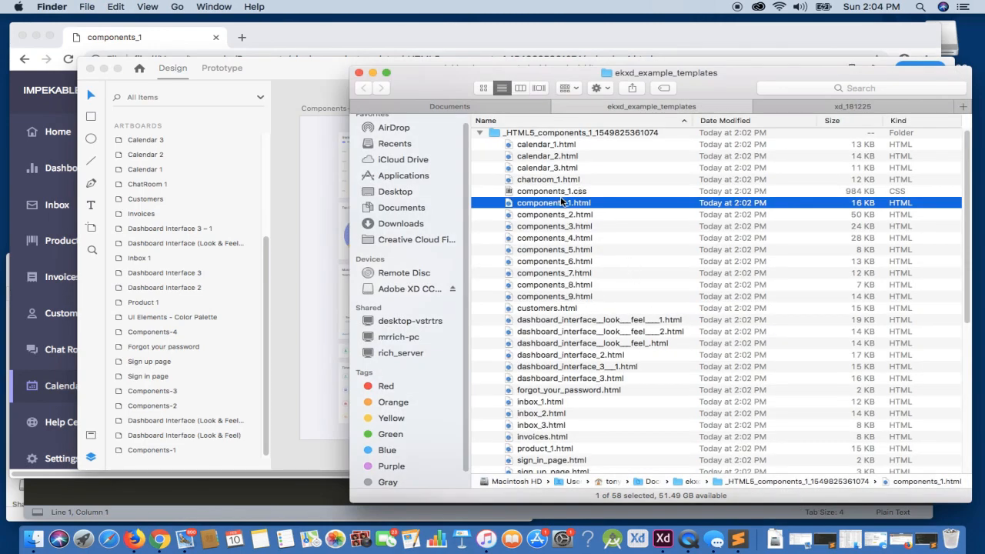
# Open components_1.html in Chrome and scroll through its Statistics, sales and income panels
pyautogui.doubleClick(553, 203)
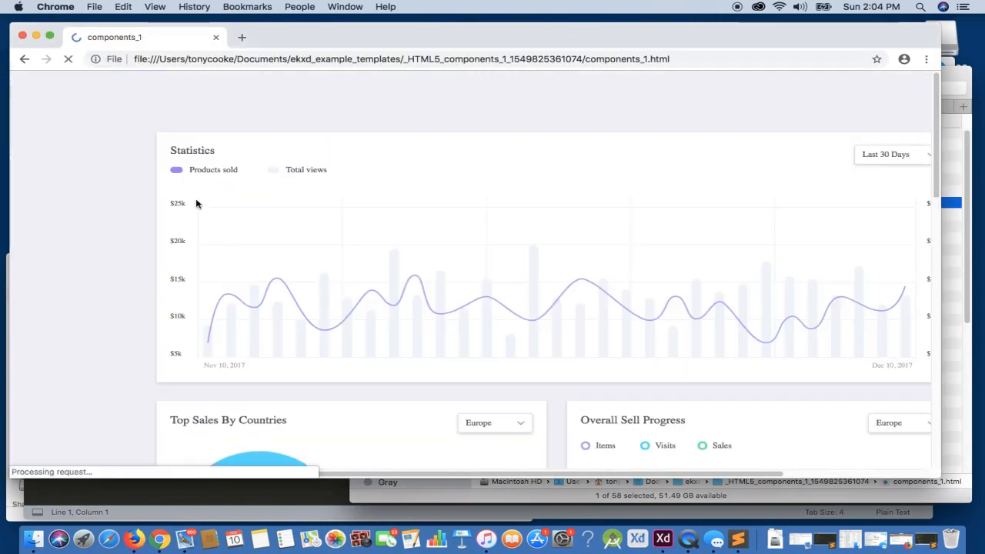
pyautogui.scroll(-3)
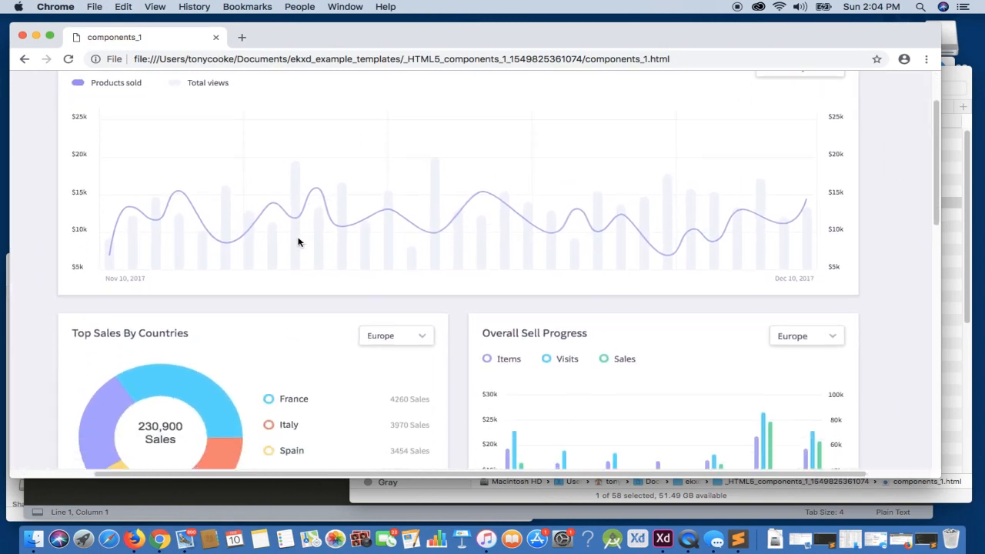
pyautogui.scroll(-3)
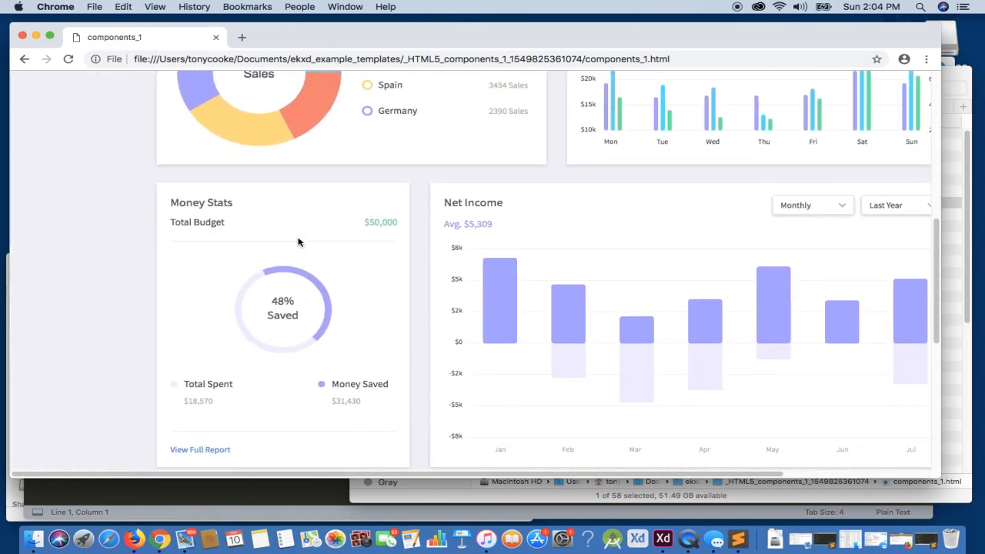
pyautogui.scroll(-3)
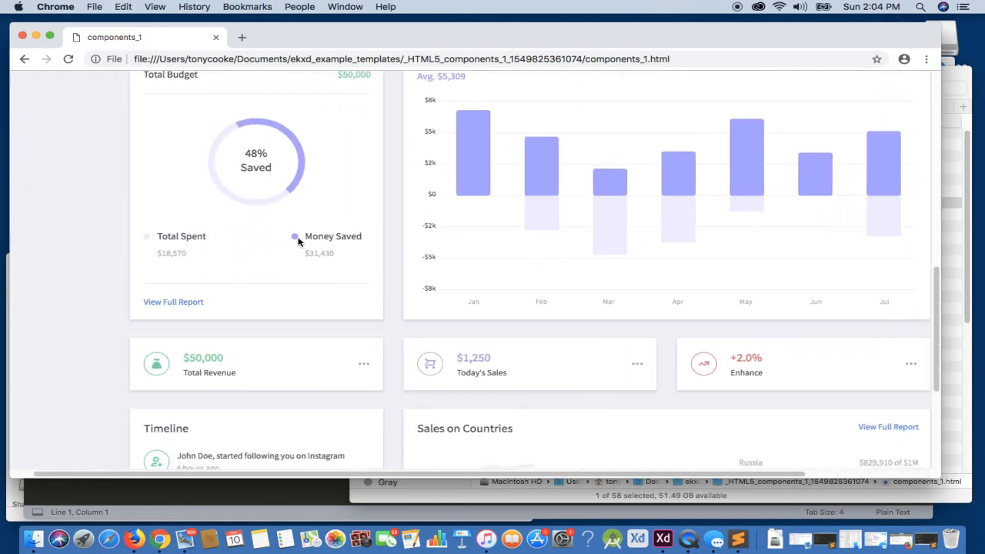
pyautogui.scroll(-3)
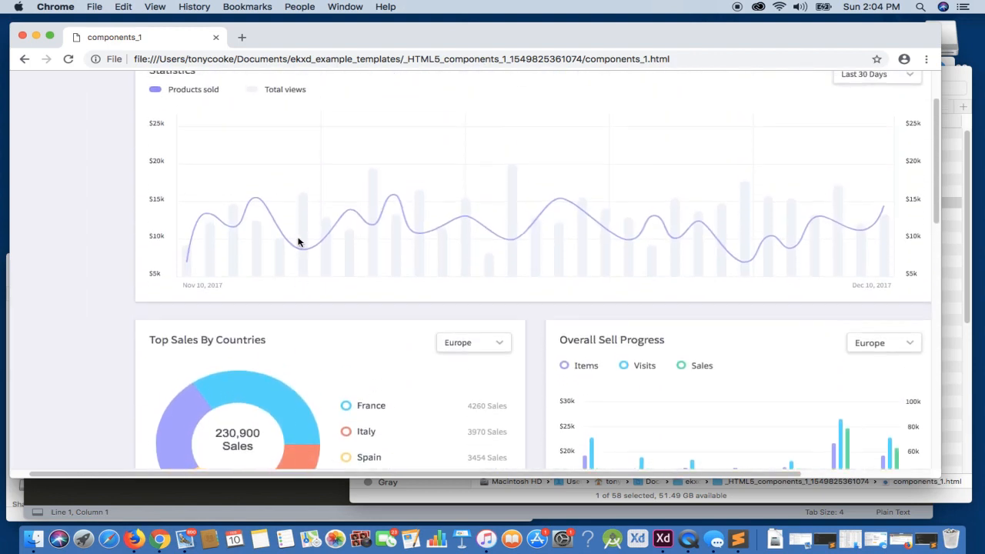
pyautogui.scroll(-3)
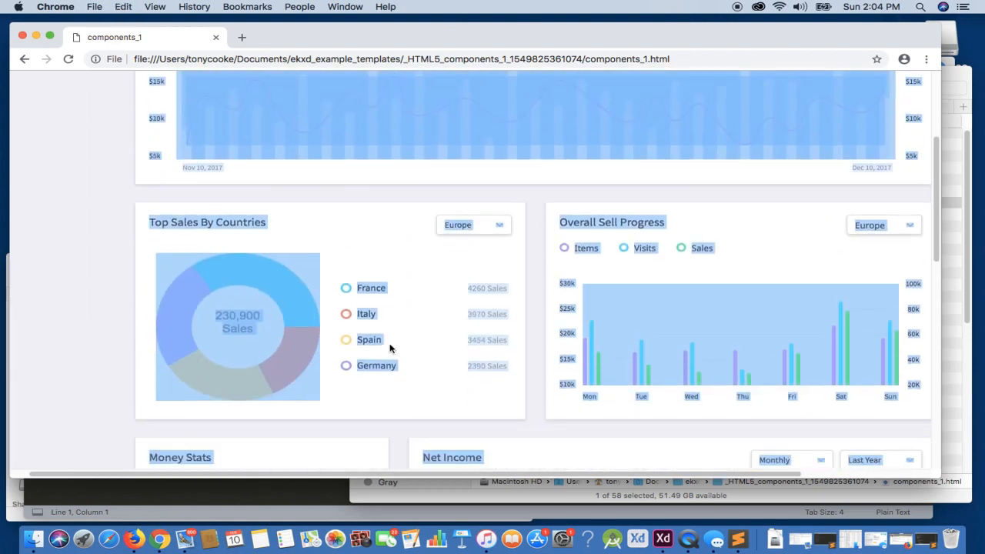
pyautogui.scroll(3)
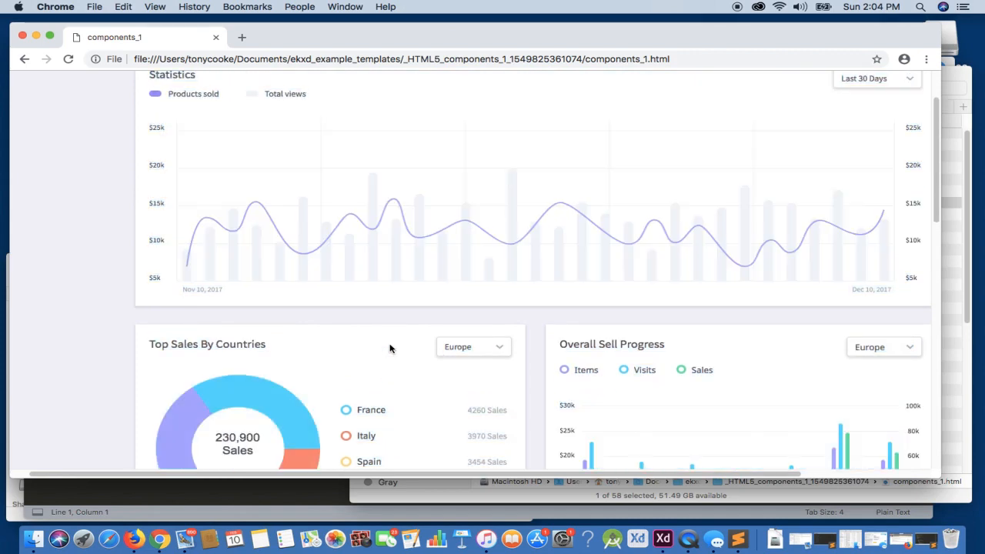
pyautogui.scroll(-3)
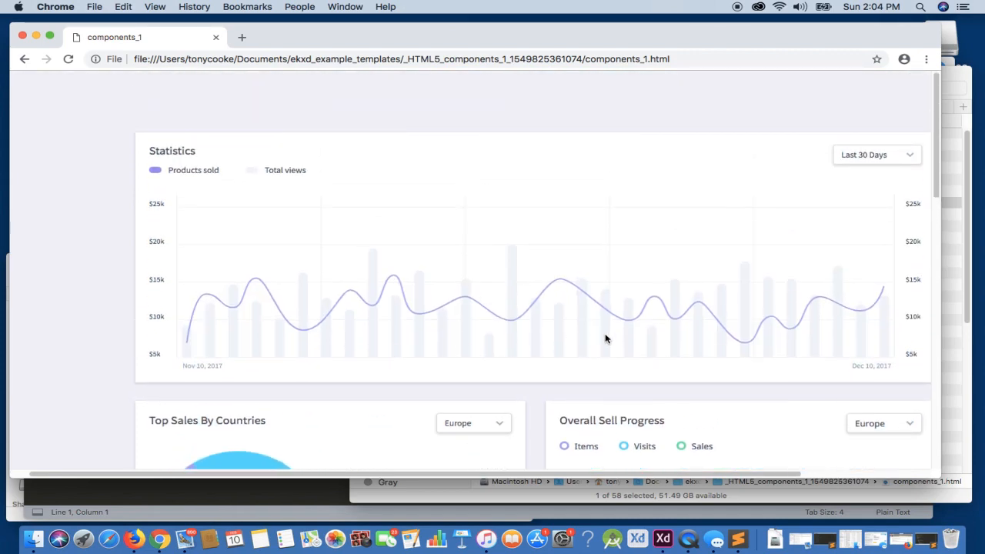
pyautogui.moveTo(728, 453)
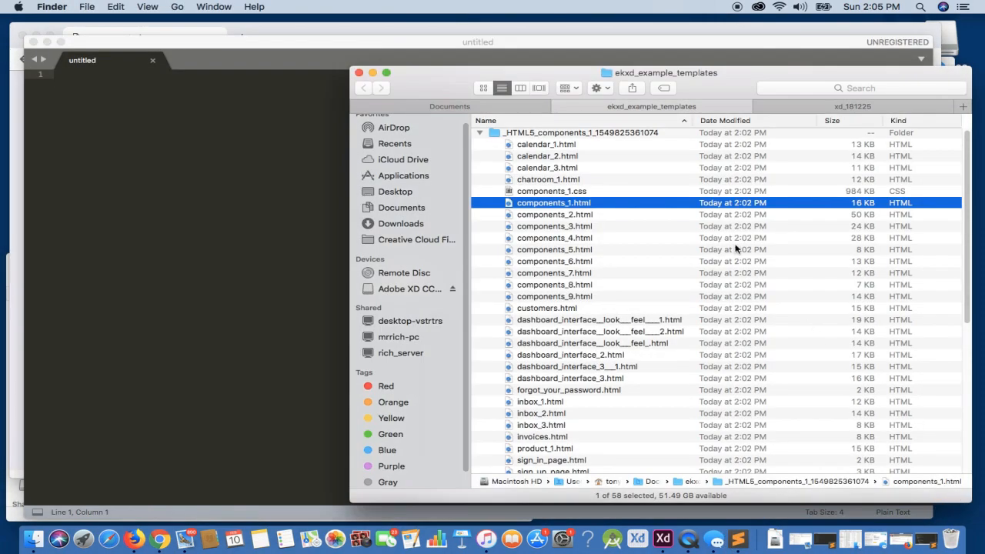
pyautogui.moveTo(558, 208)
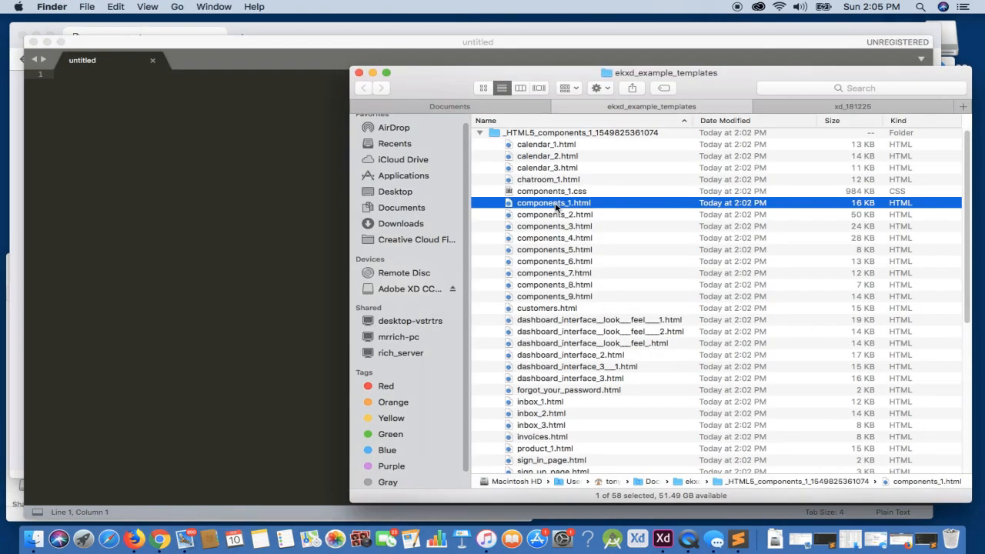
pyautogui.scroll(-3)
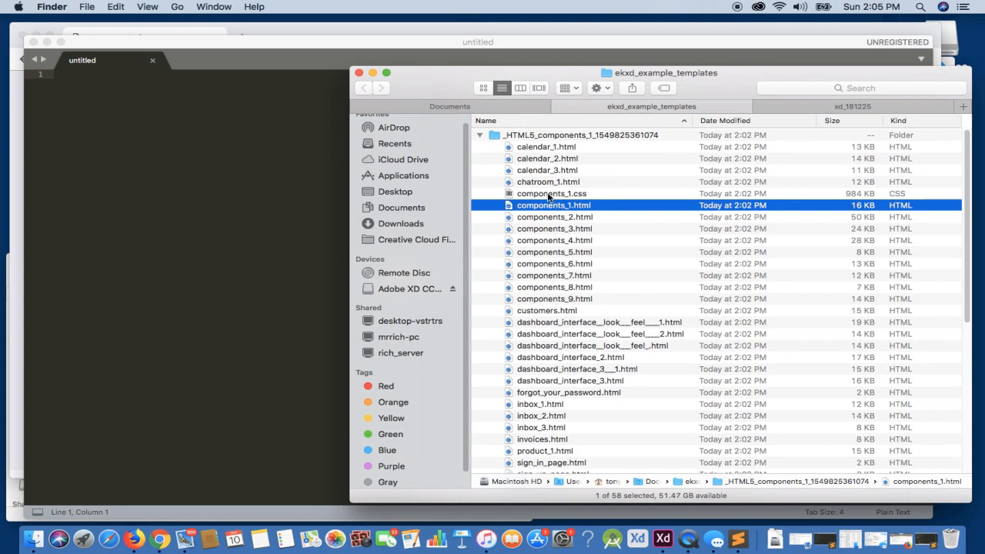
pyautogui.click(551, 193)
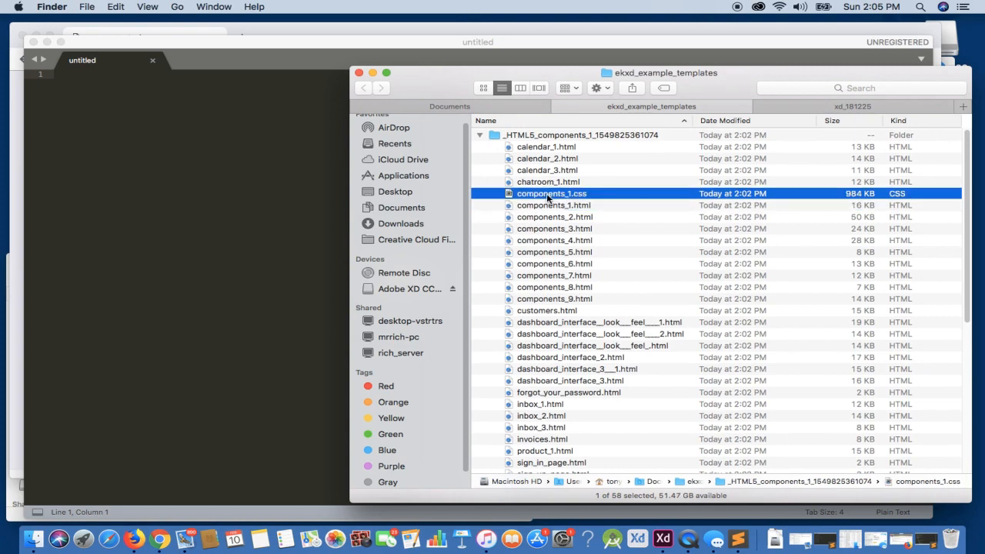
pyautogui.moveTo(585, 199)
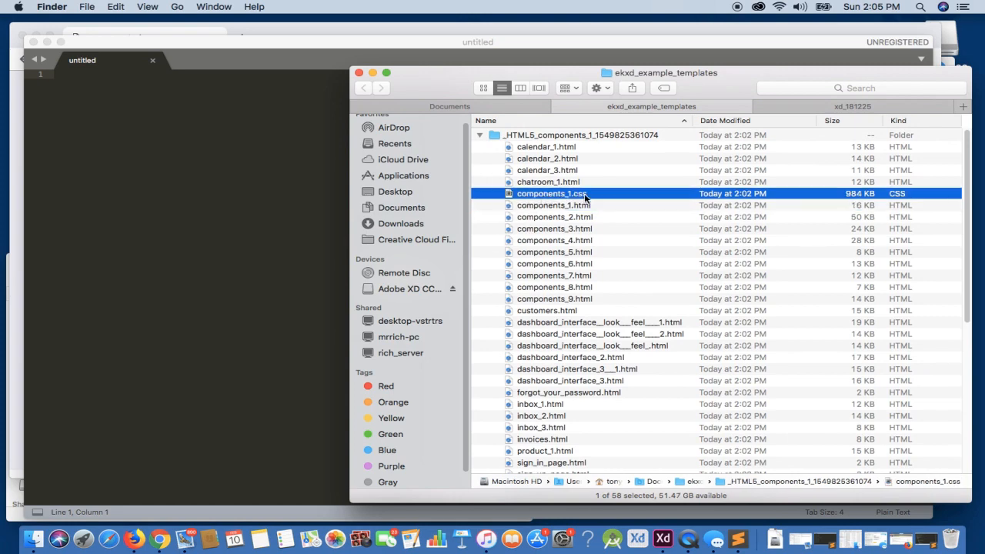
pyautogui.moveTo(552, 330)
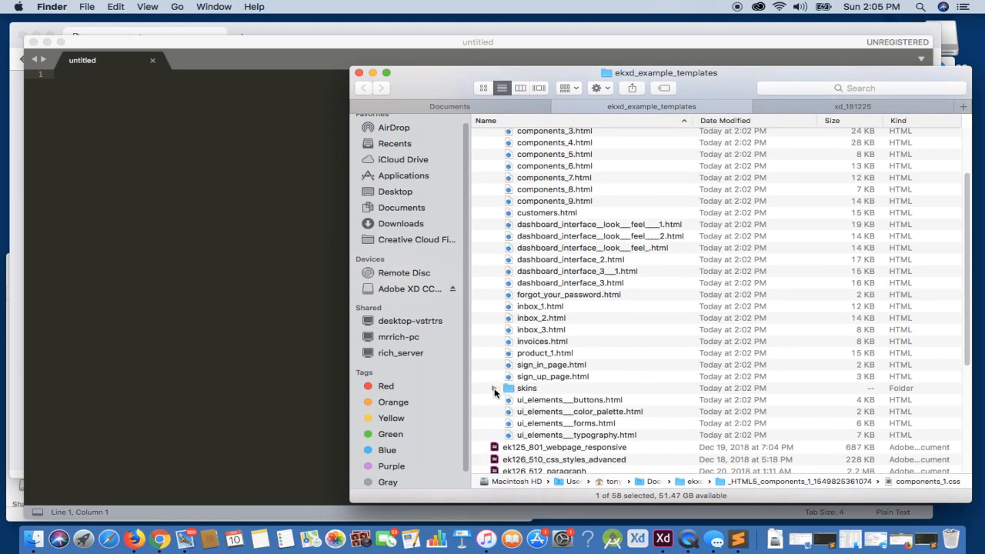
pyautogui.click(494, 388)
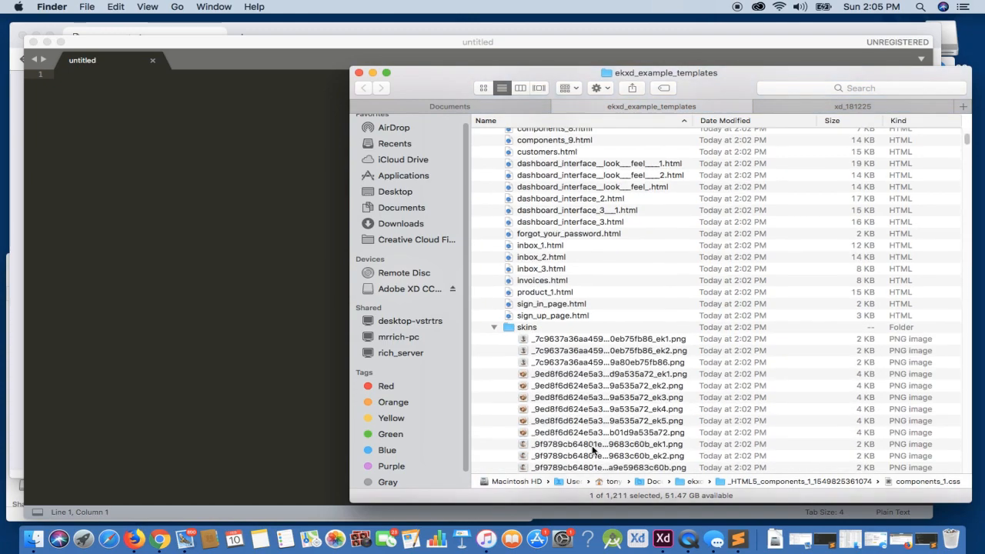
pyautogui.scroll(-3)
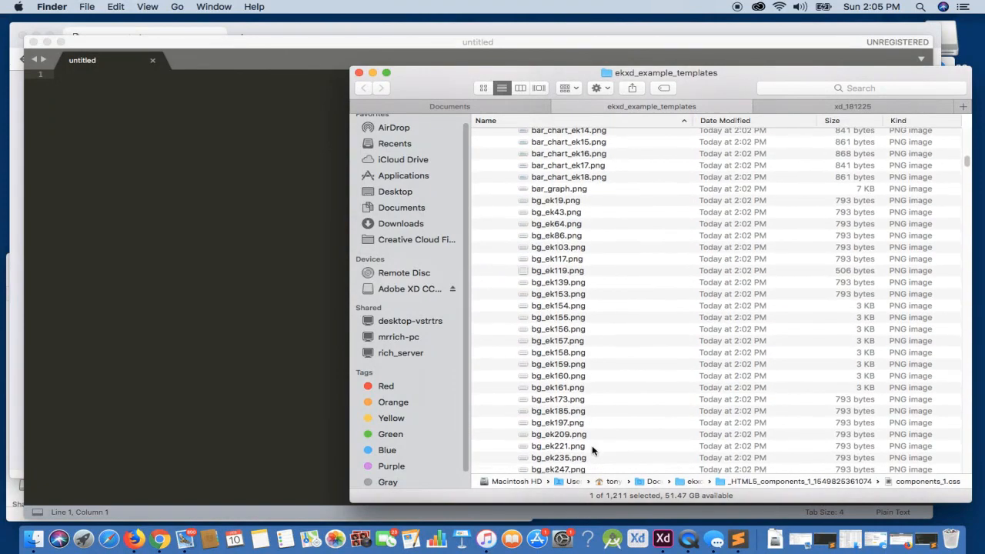
pyautogui.scroll(-3)
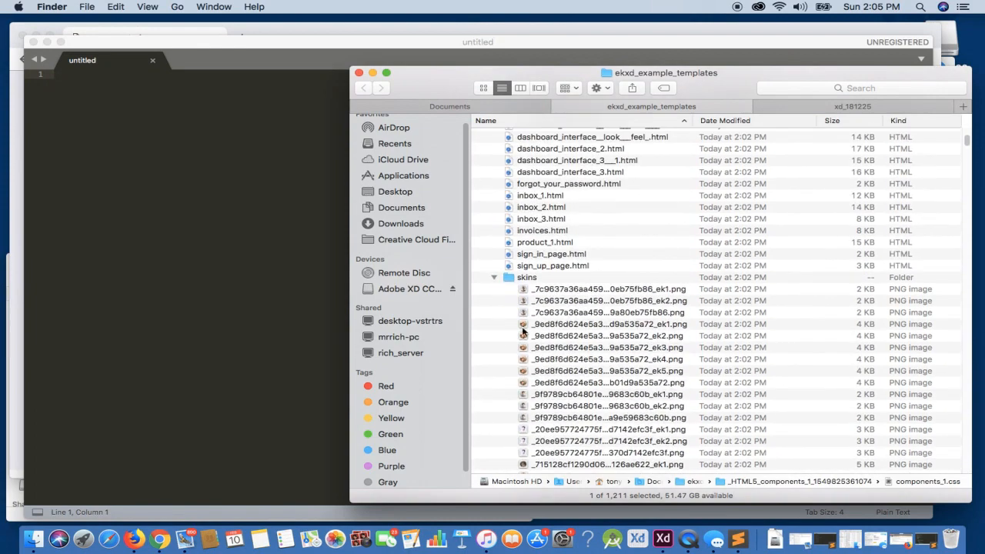
pyautogui.click(494, 277)
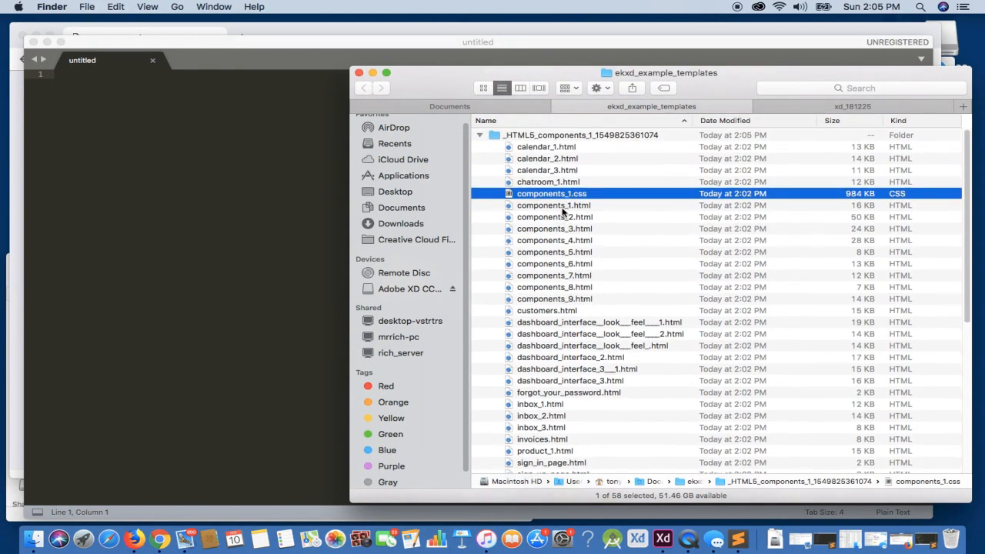
# Open components_1.html in Sublime Text and review its head, stylesheet link and image references
pyautogui.doubleClick(553, 205)
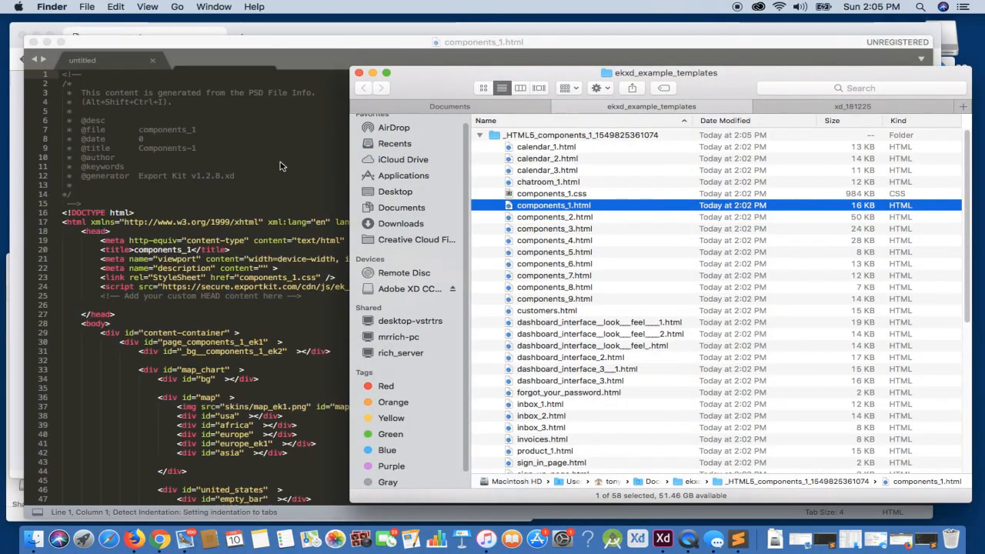
pyautogui.doubleClick(553, 205)
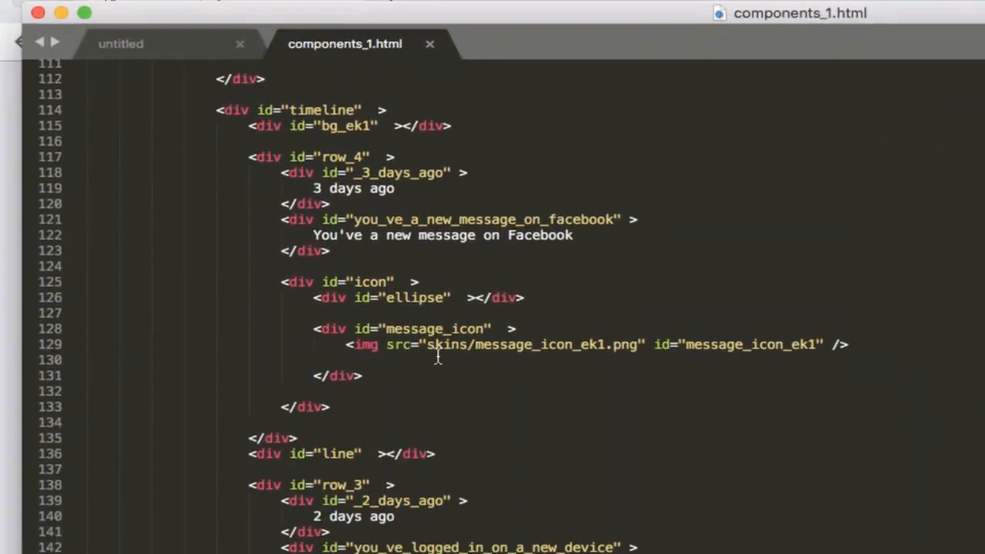
pyautogui.scroll(-3)
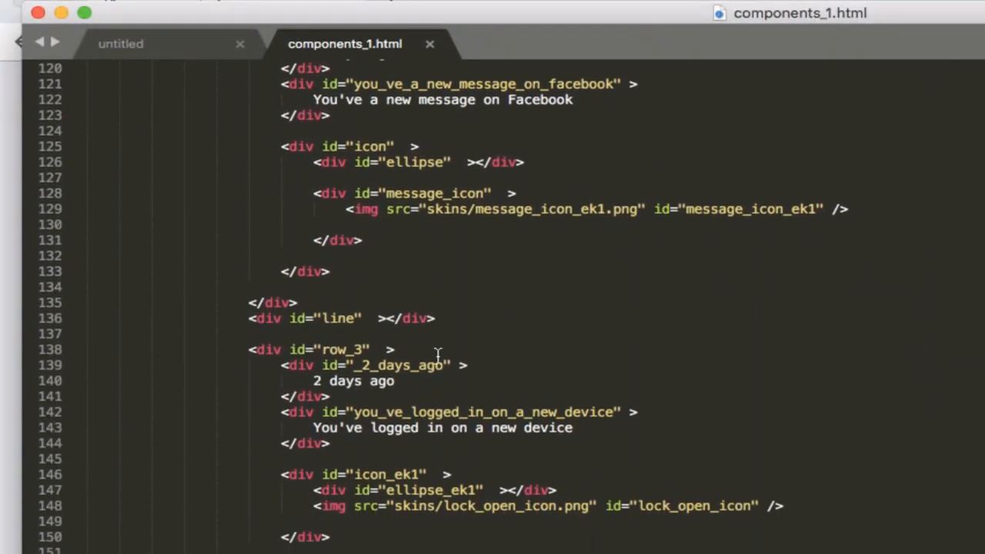
pyautogui.scroll(-3)
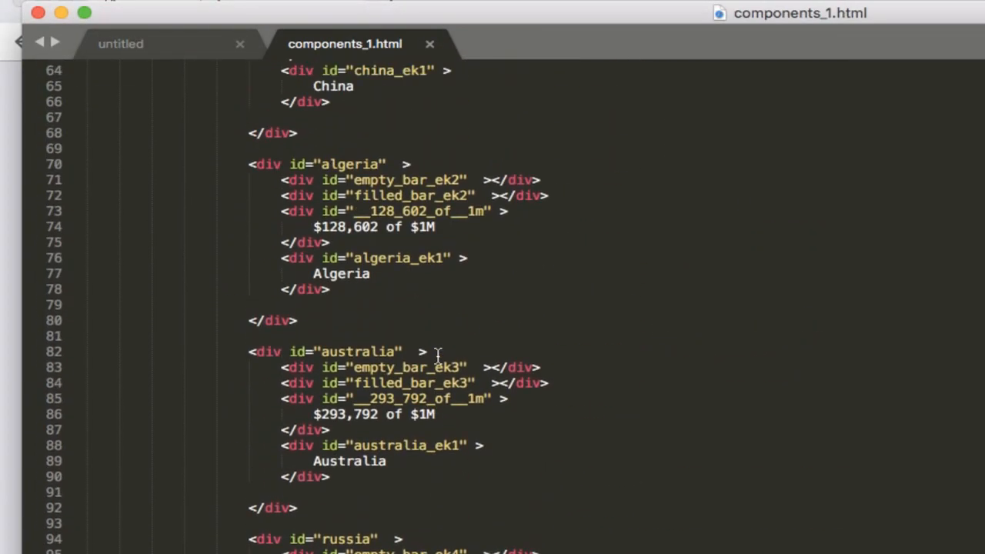
pyautogui.scroll(3)
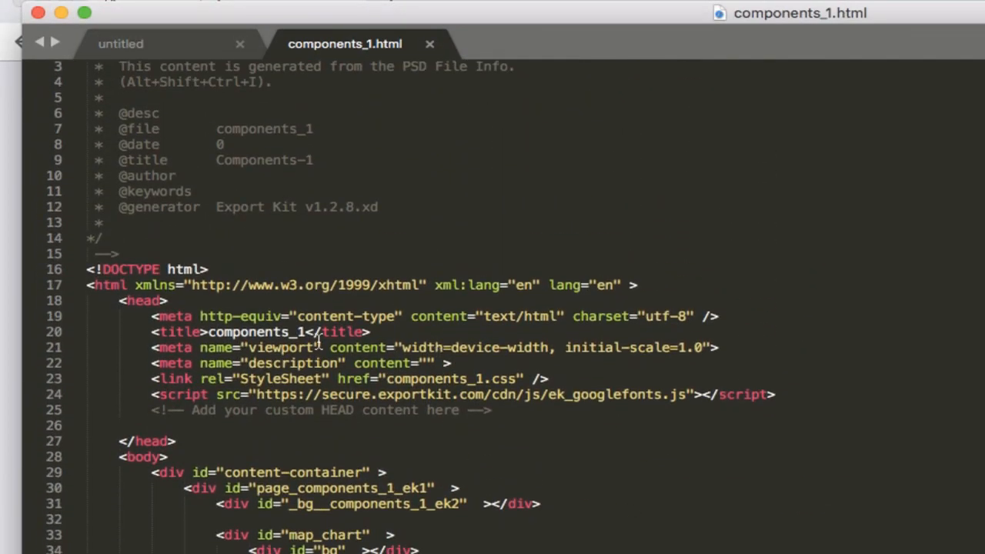
pyautogui.moveTo(142, 300)
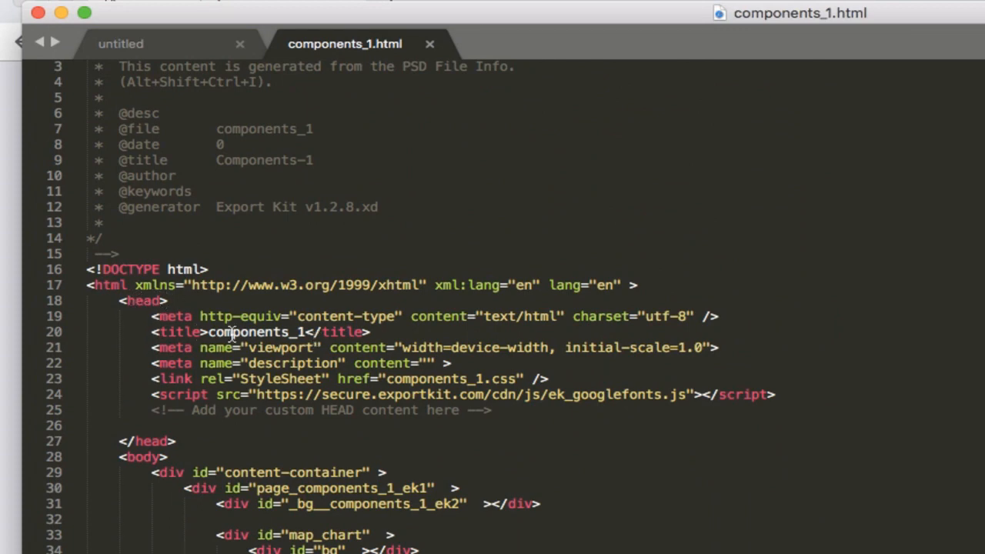
pyautogui.moveTo(214, 331)
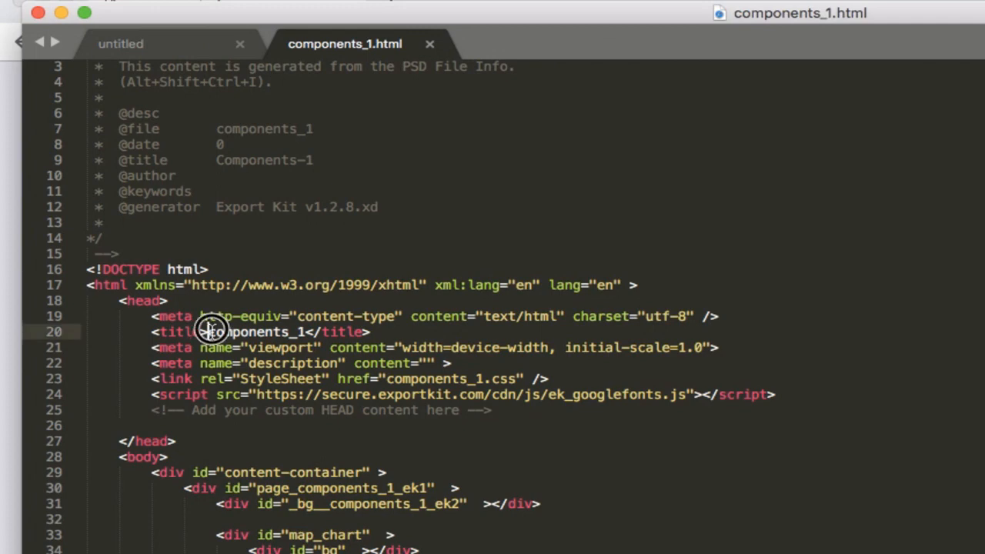
pyautogui.doubleClick(254, 331)
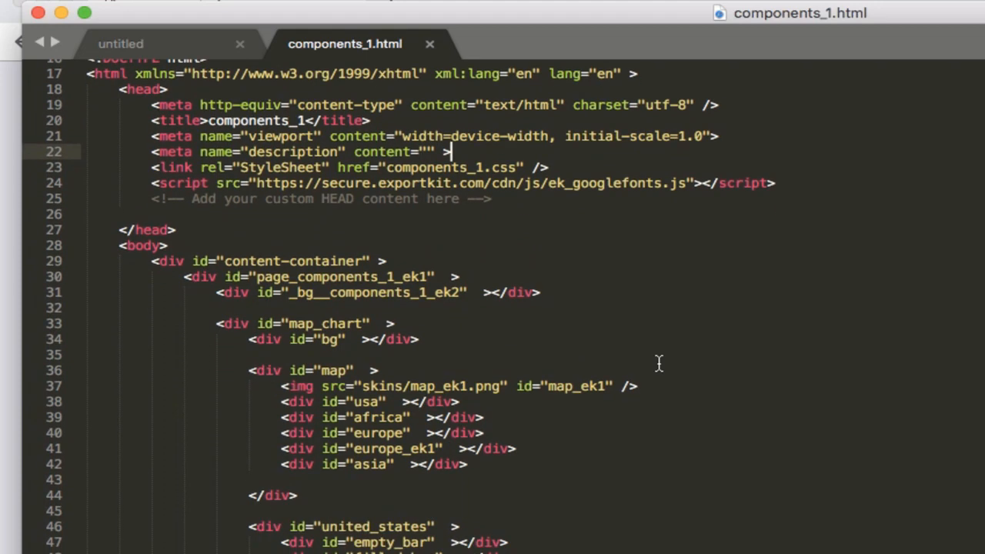
pyautogui.moveTo(343, 257)
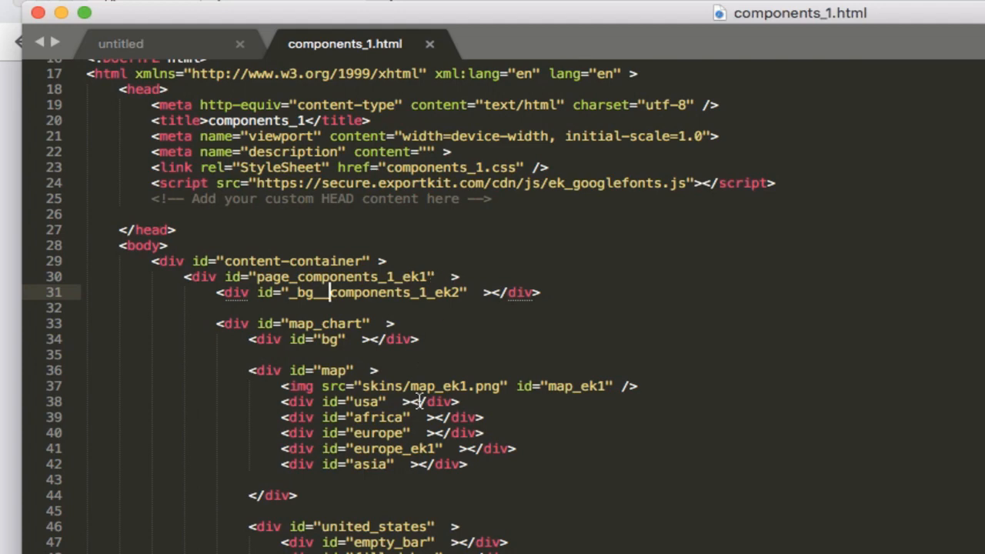
pyautogui.scroll(-3)
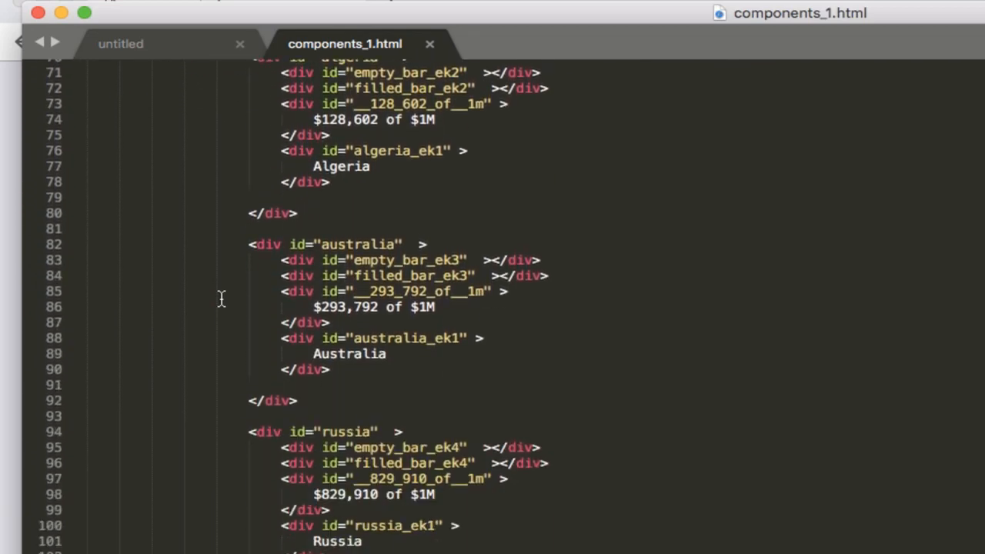
pyautogui.scroll(-3)
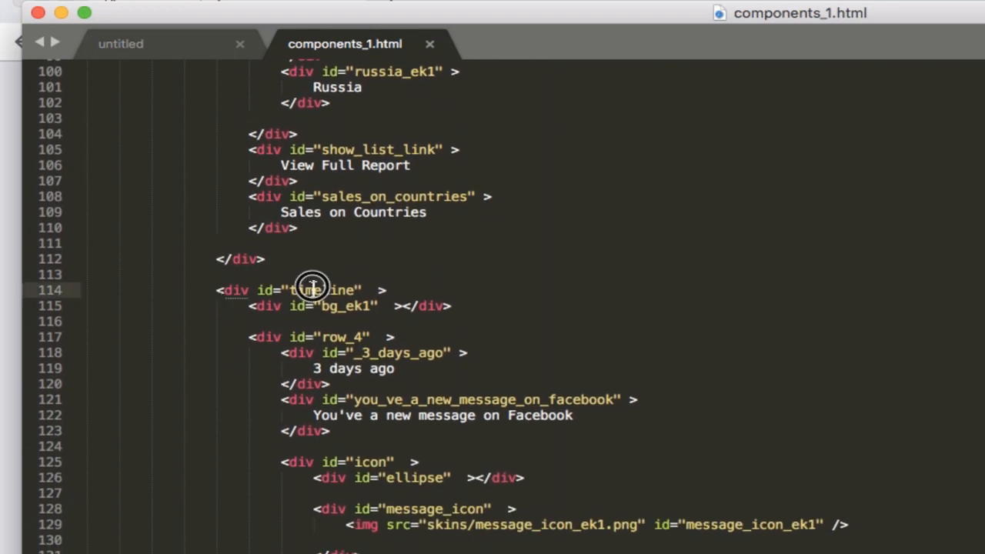
pyautogui.scroll(-3)
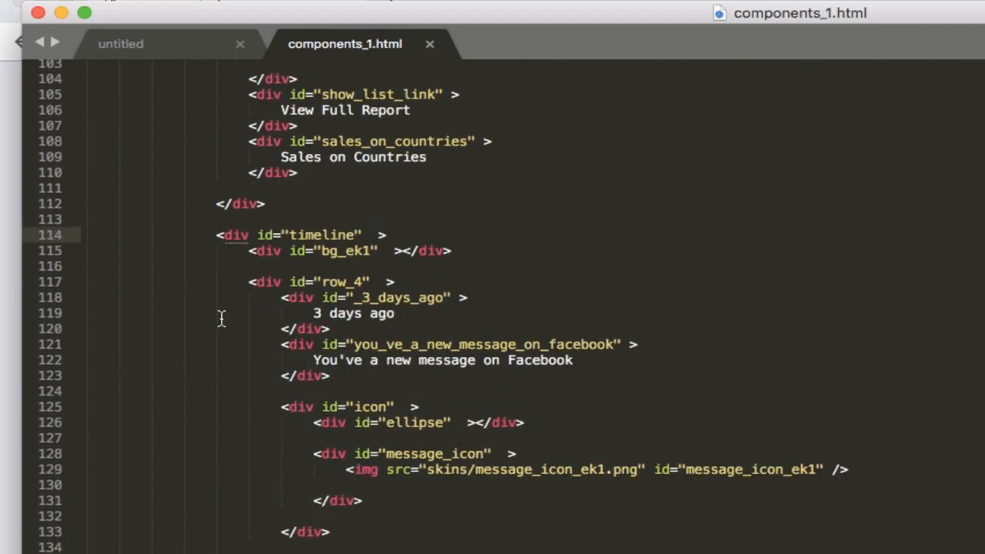
pyautogui.scroll(-3)
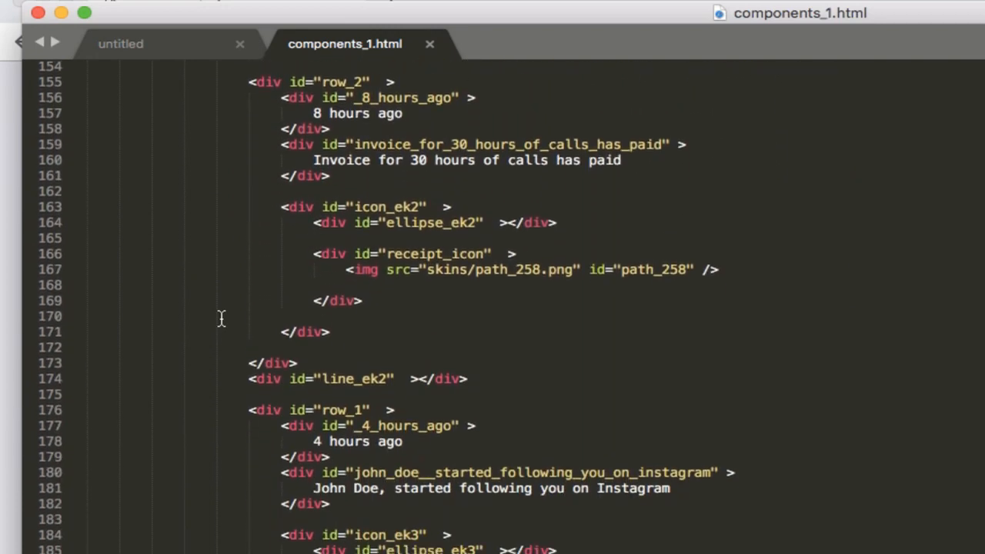
pyautogui.scroll(-3)
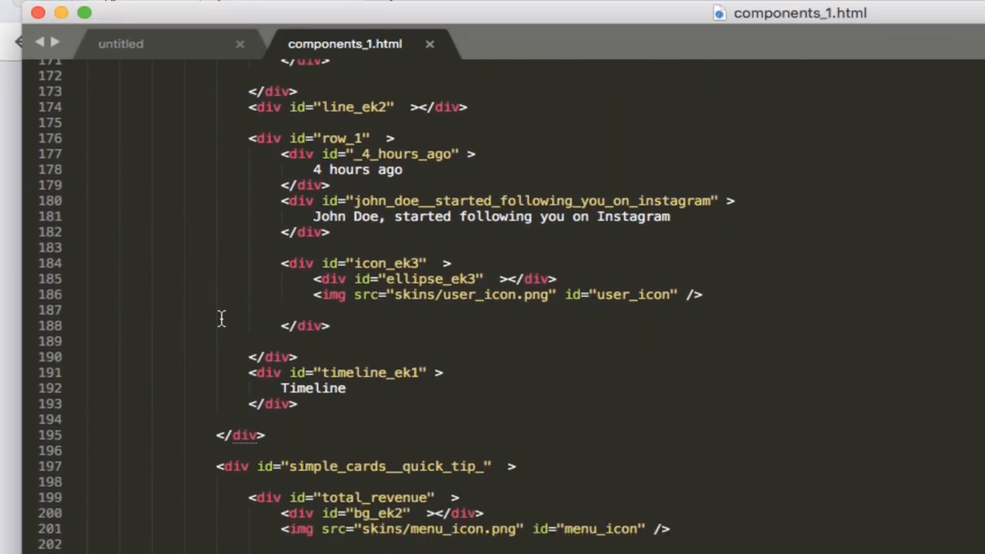
pyautogui.scroll(-3)
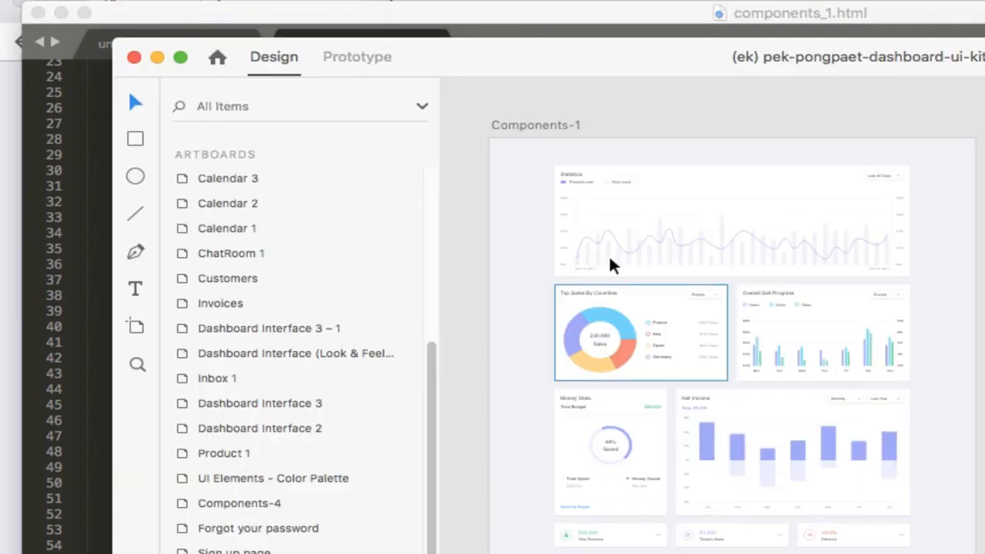
# Enter the Components-1 layers via the line chart and collapse the Line Chart group
pyautogui.click(731, 221)
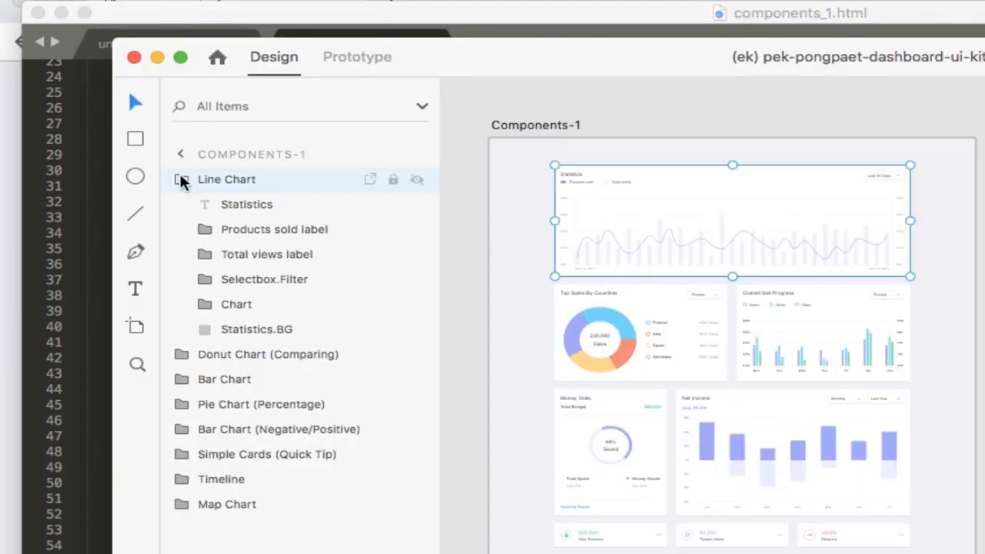
pyautogui.click(183, 179)
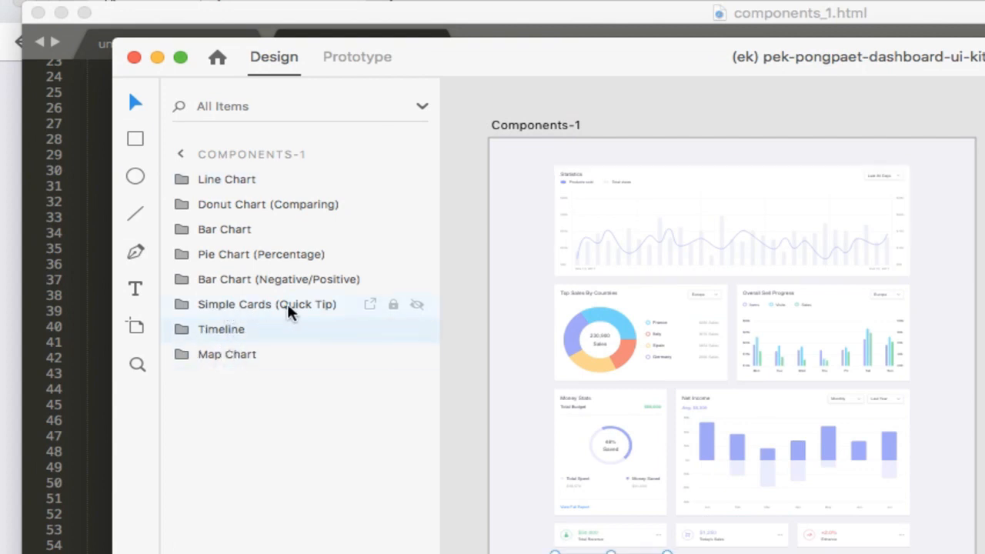
pyautogui.moveTo(218, 204)
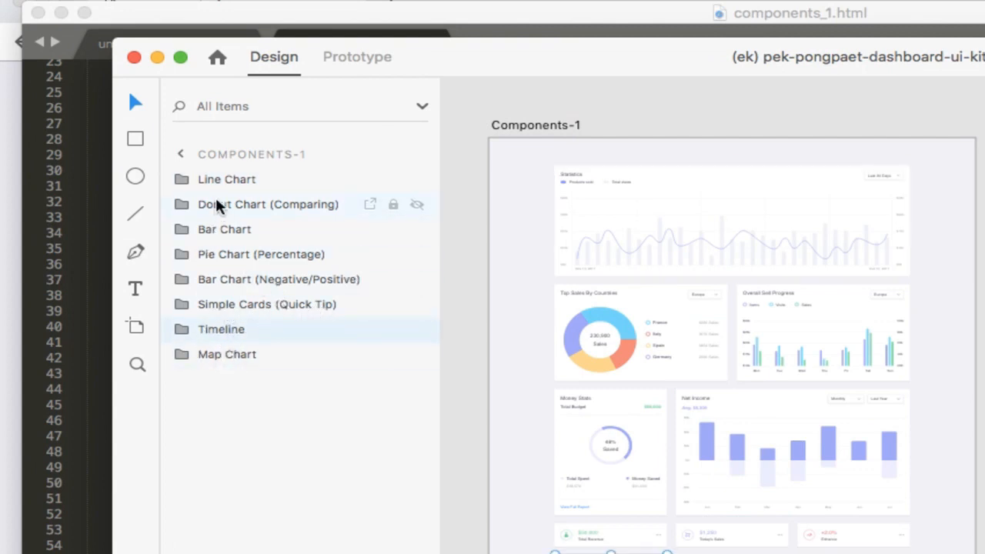
pyautogui.moveTo(225, 344)
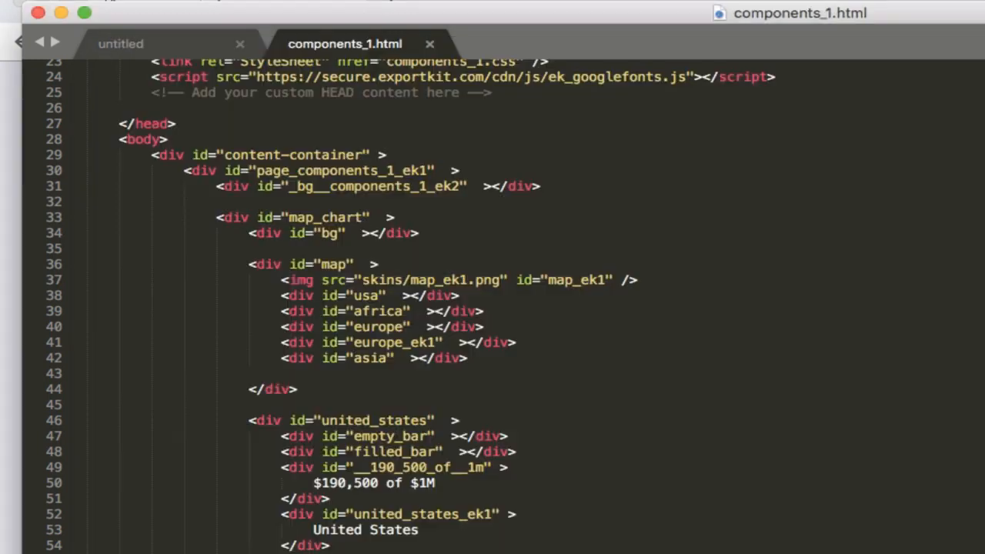
pyautogui.scroll(-3)
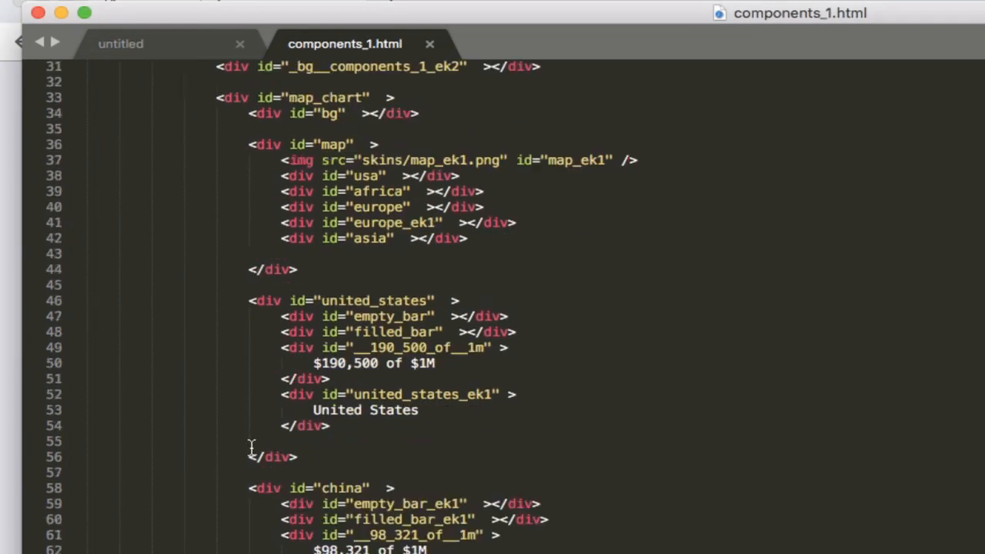
pyautogui.scroll(-3)
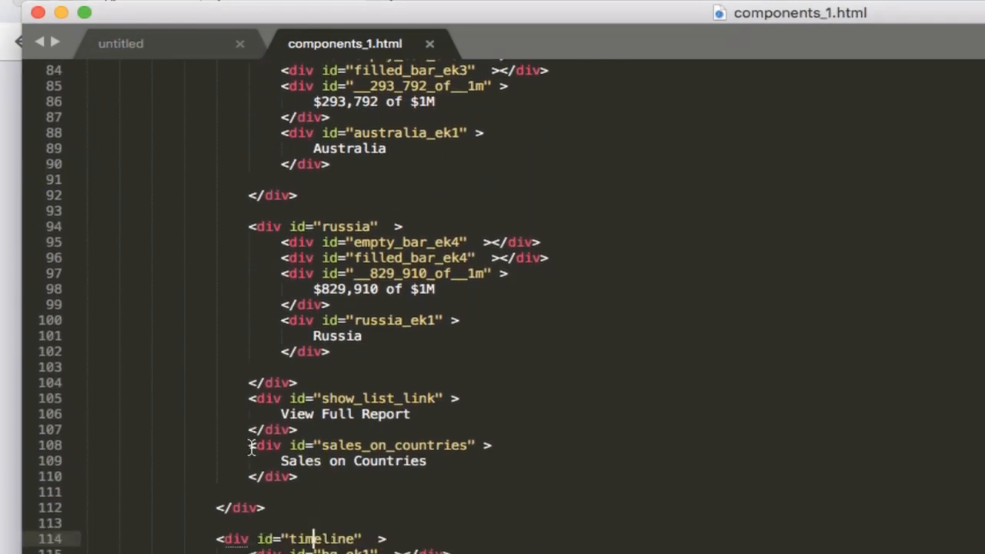
pyautogui.scroll(-3)
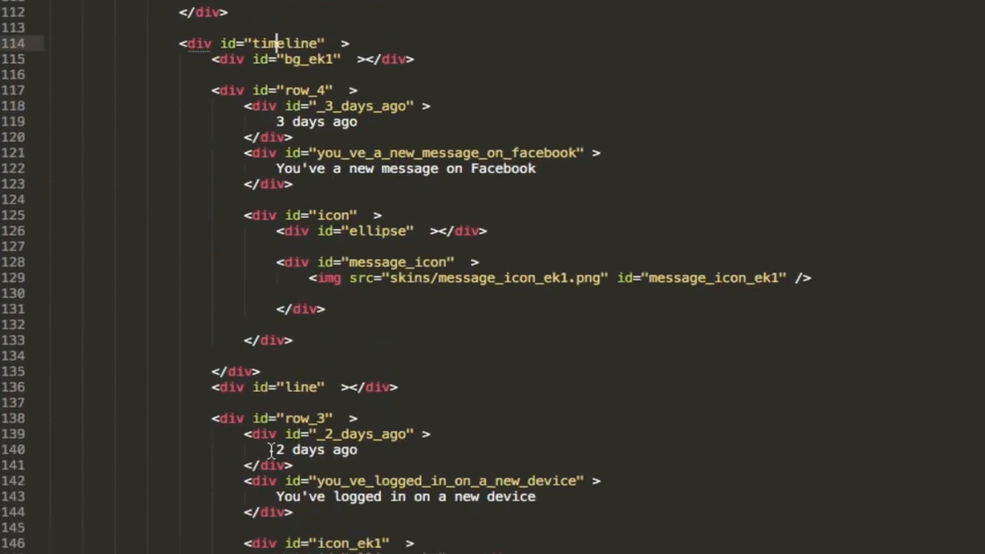
pyautogui.scroll(-3)
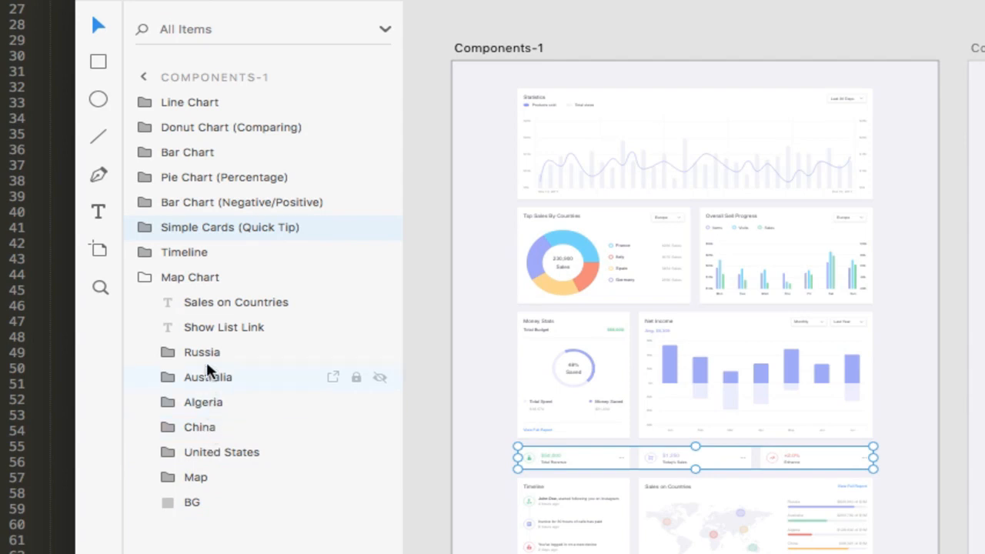
pyautogui.moveTo(331, 503)
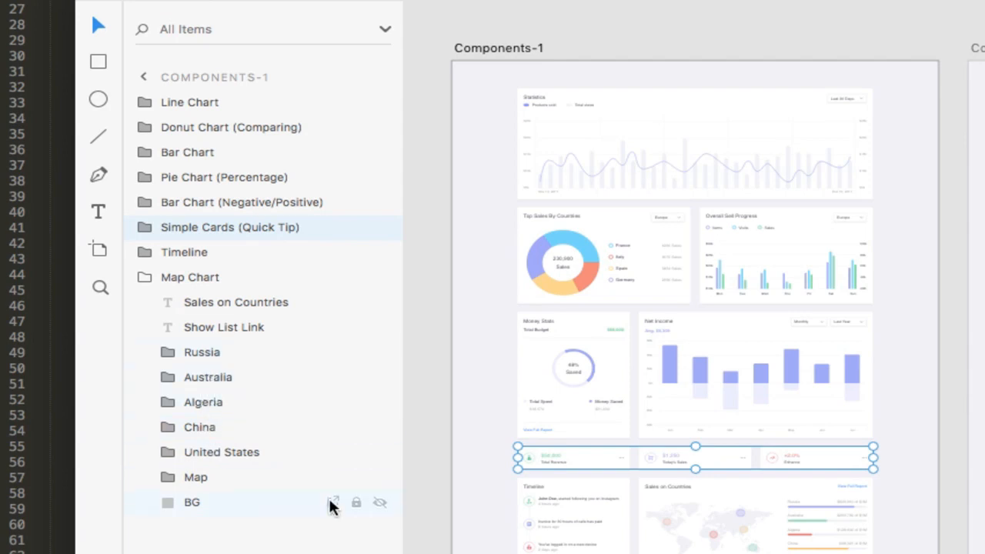
pyautogui.moveTo(196, 477)
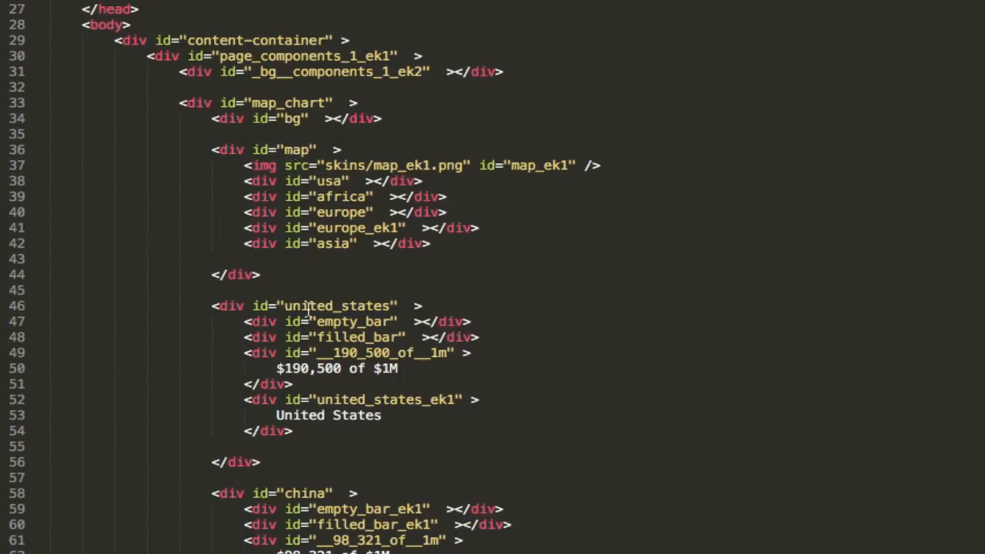
pyautogui.scroll(-3)
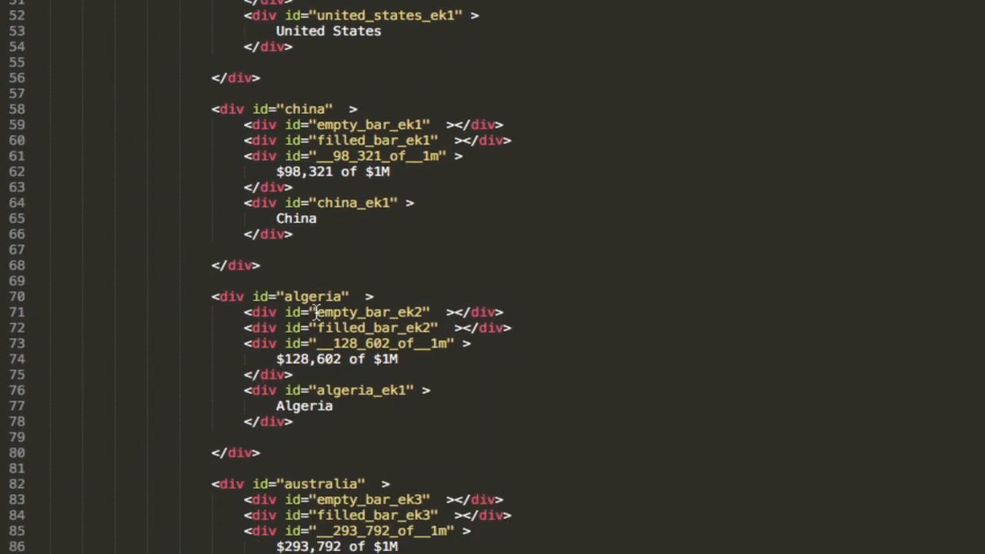
pyautogui.scroll(-3)
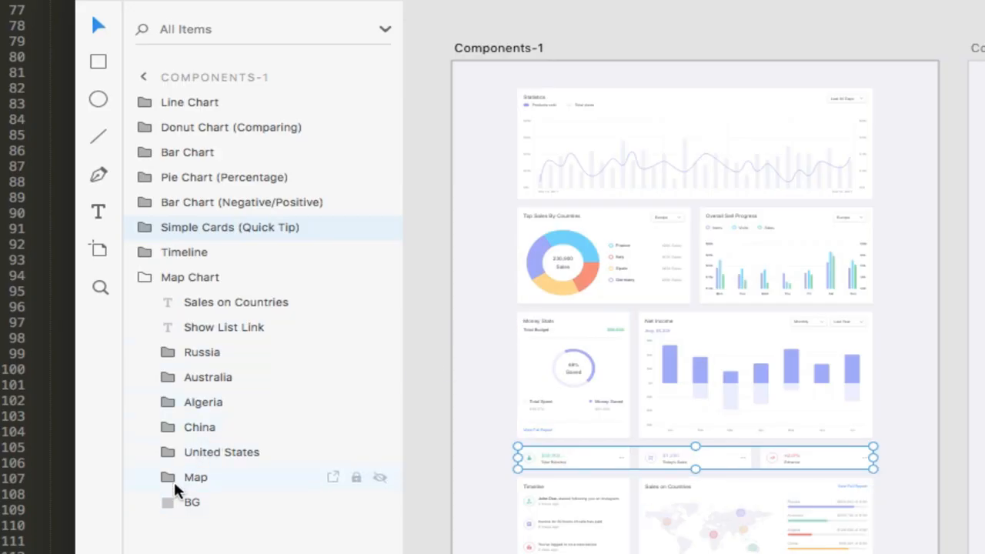
# Expand the Map layer group to show Asia, Europe and the other regions
pyautogui.click(168, 477)
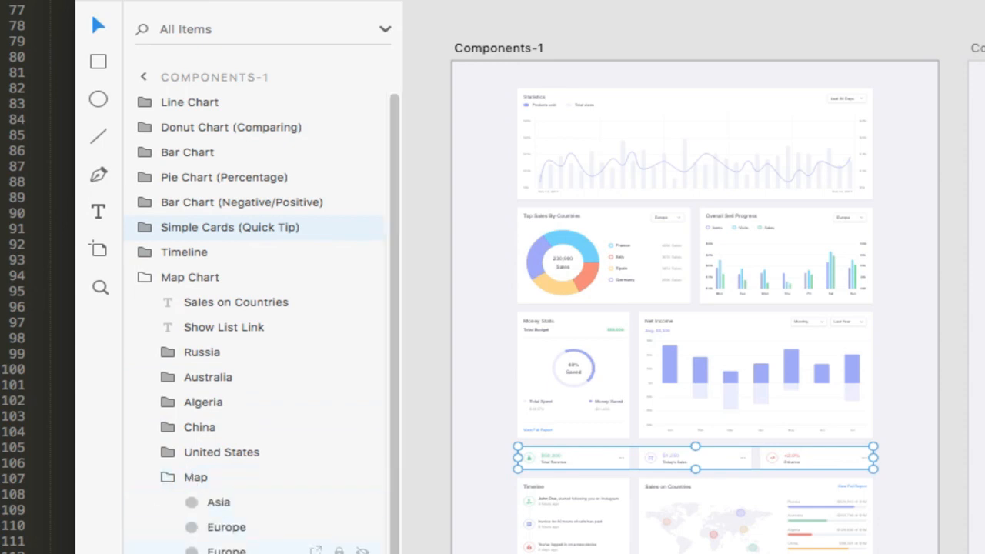
pyautogui.scroll(-3)
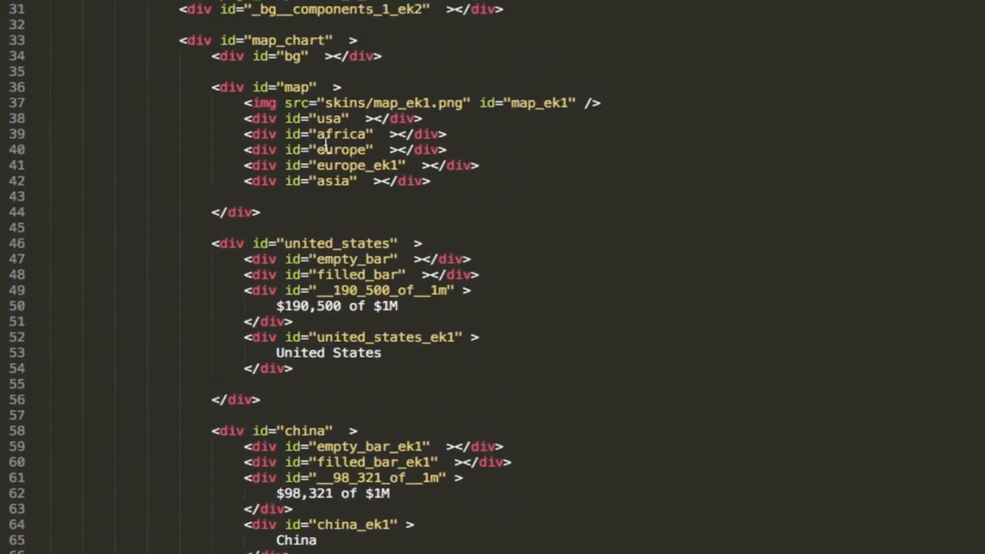
pyautogui.moveTo(325, 165)
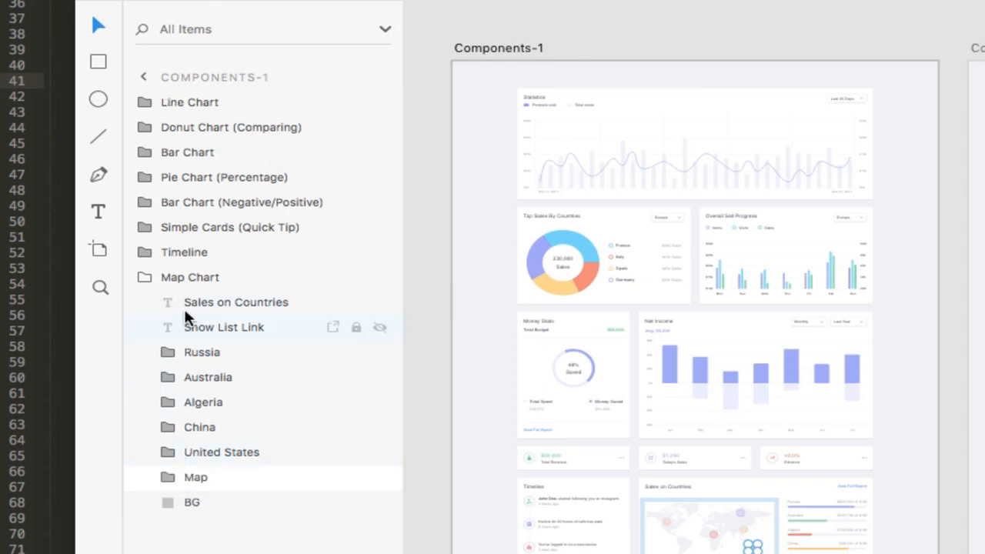
pyautogui.moveTo(201, 351)
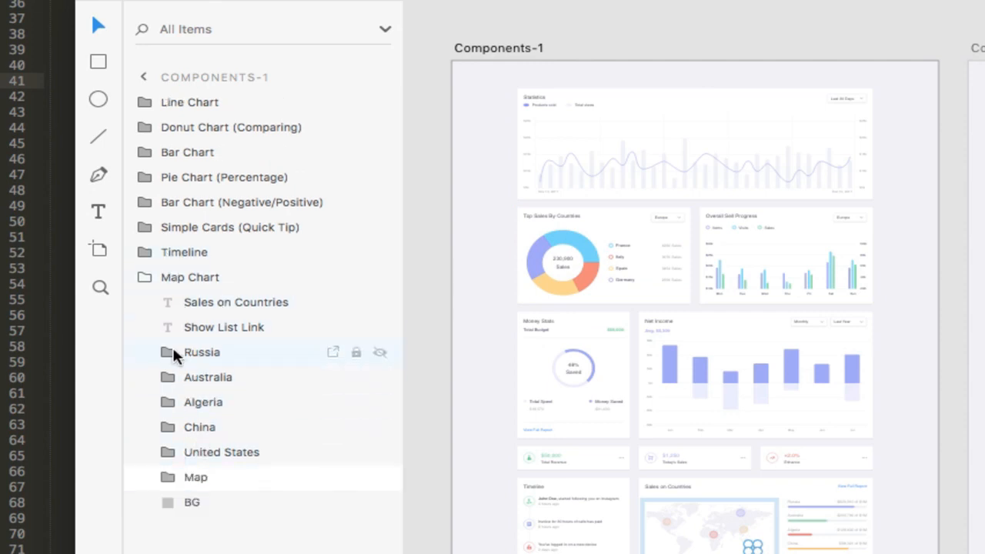
# Expand the Timeline group and its Row.1 layer to inspect the row icons and texts
pyautogui.click(156, 252)
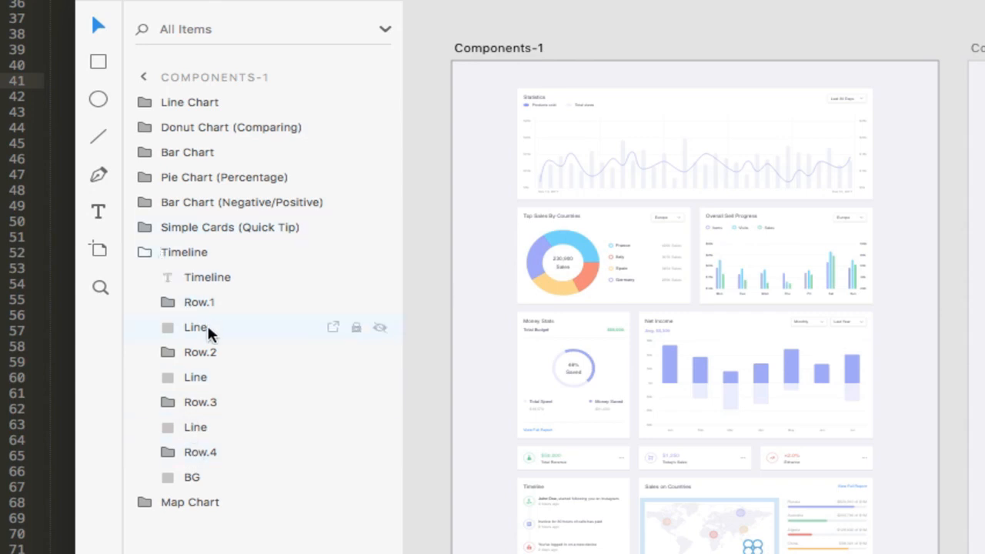
pyautogui.moveTo(236, 337)
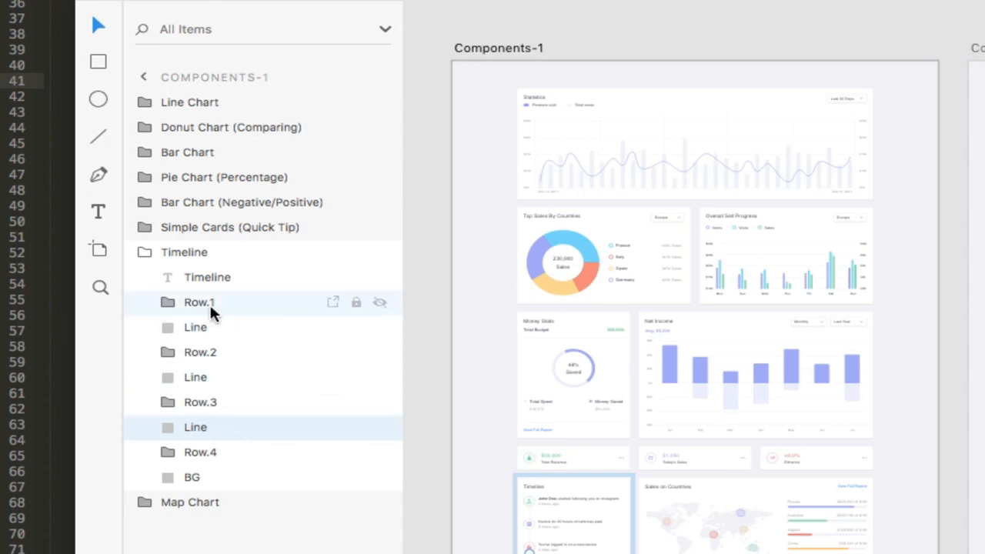
pyautogui.click(167, 302)
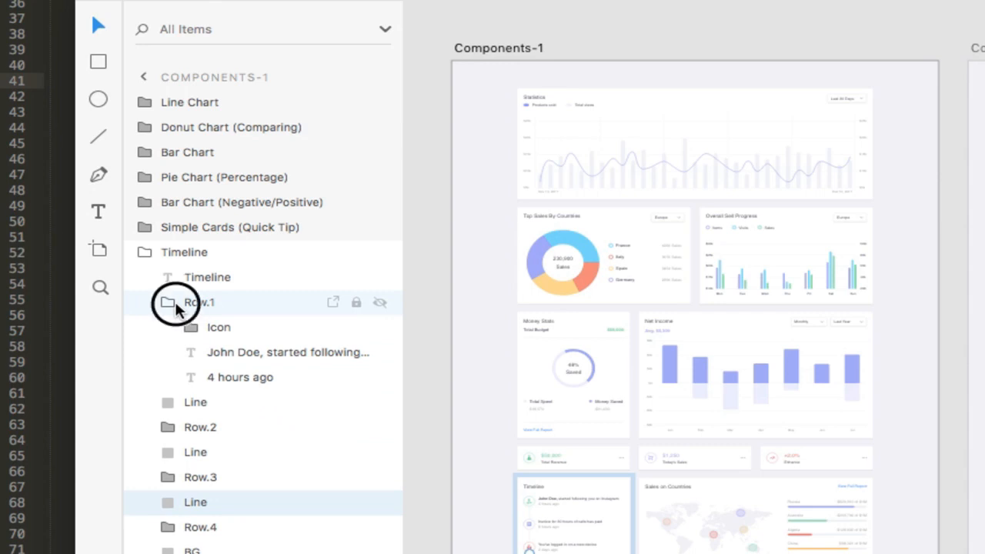
pyautogui.click(168, 301)
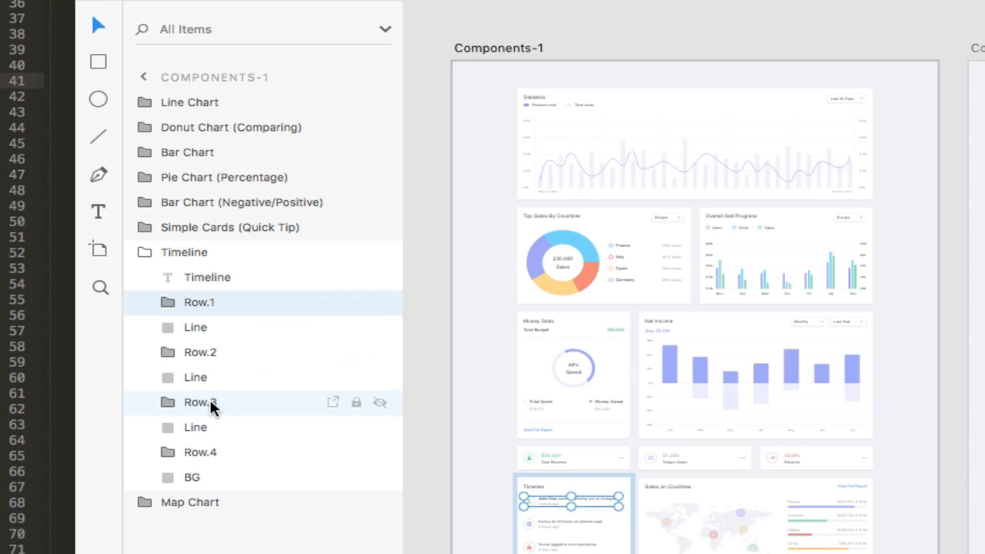
pyautogui.moveTo(223, 378)
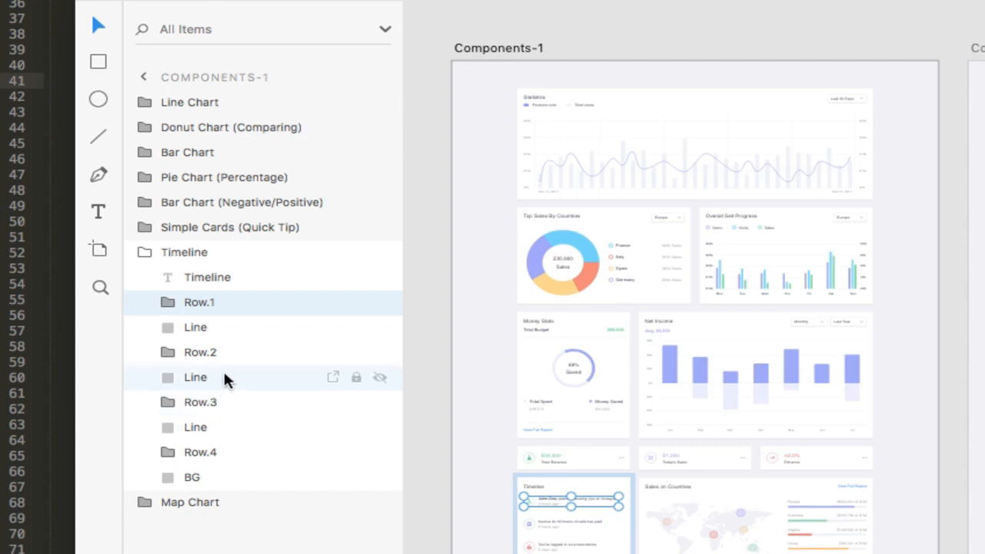
pyautogui.moveTo(230, 352)
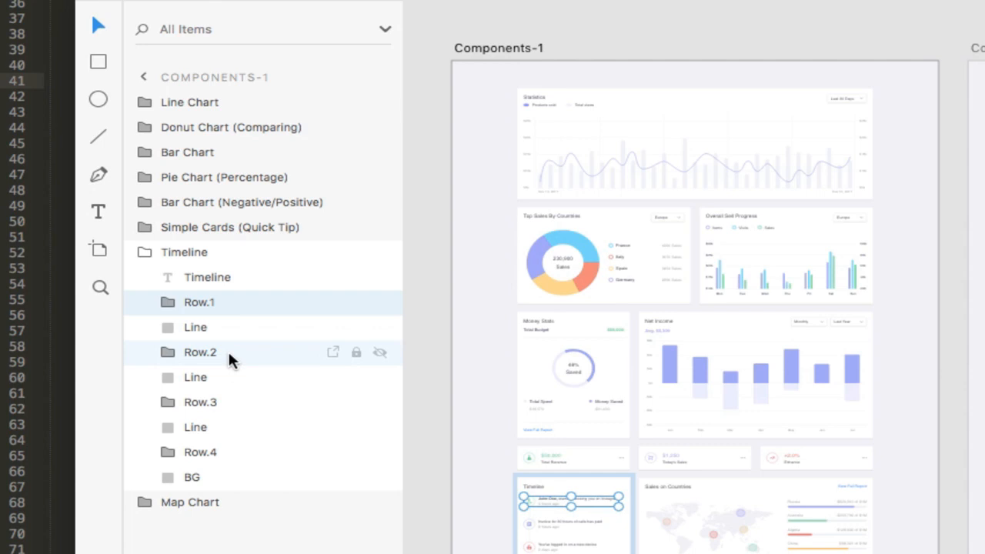
pyautogui.moveTo(342, 415)
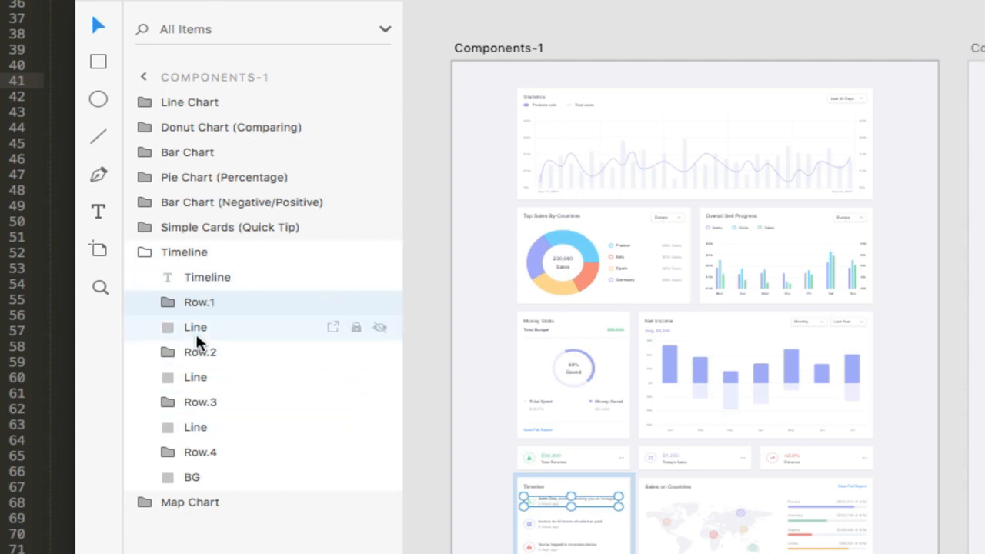
pyautogui.click(200, 302)
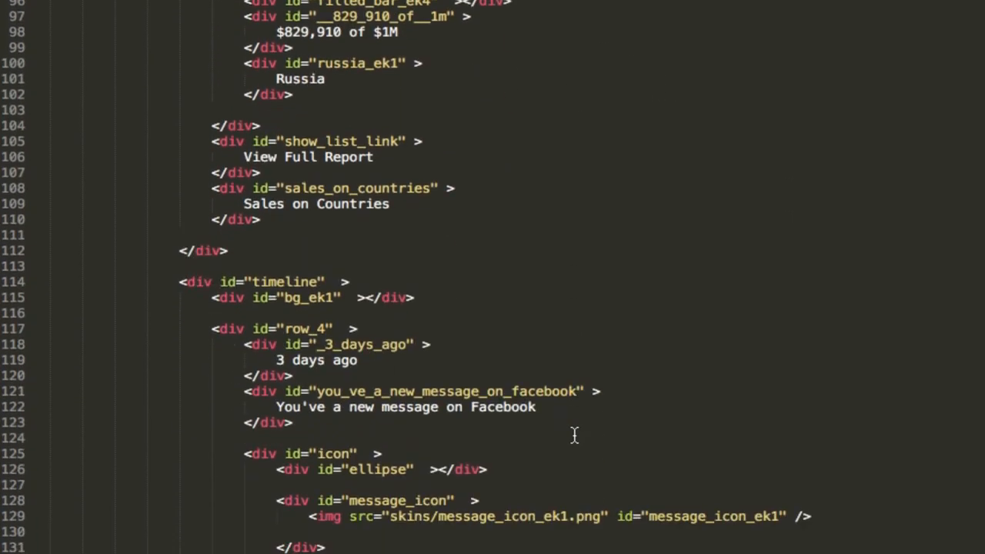
pyautogui.scroll(-3)
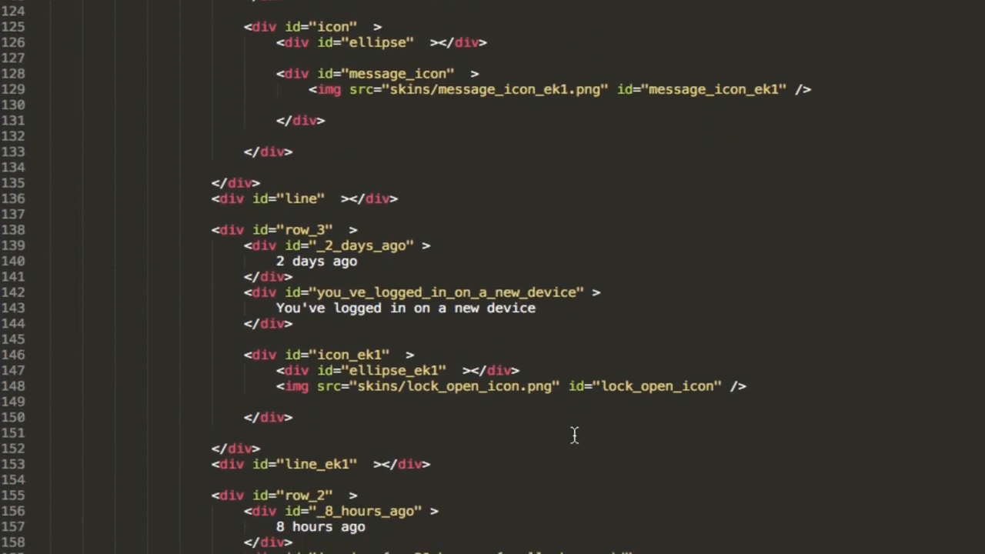
pyautogui.moveTo(290, 448)
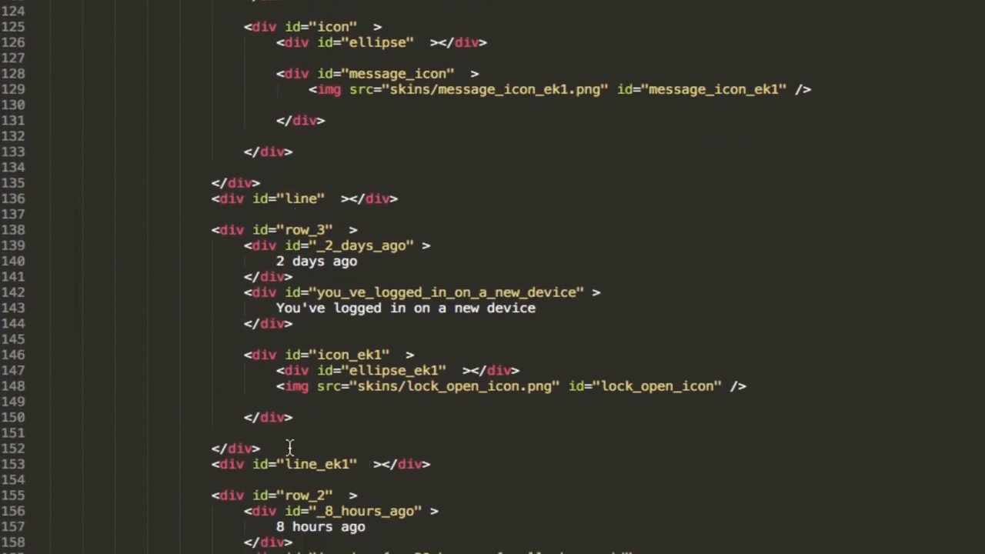
pyautogui.scroll(-3)
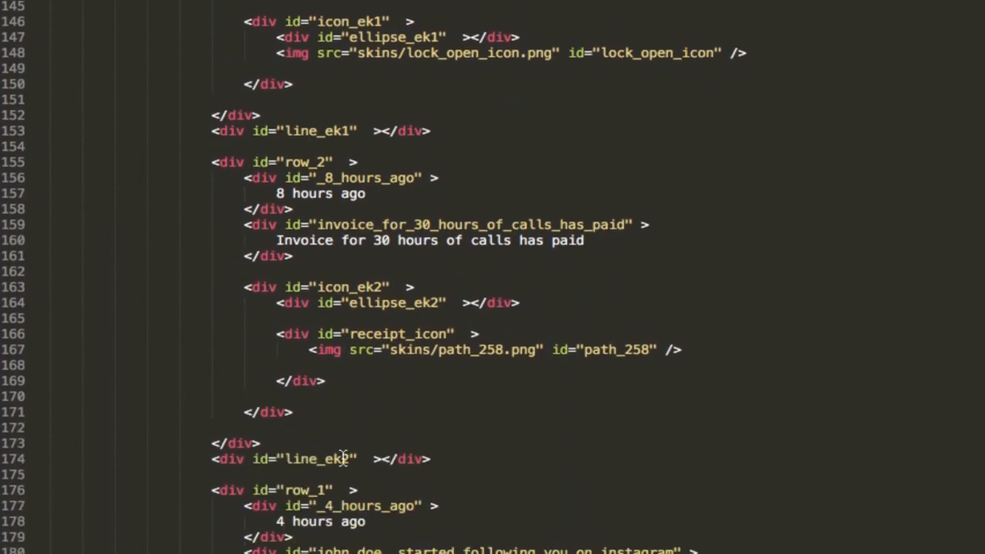
pyautogui.scroll(-3)
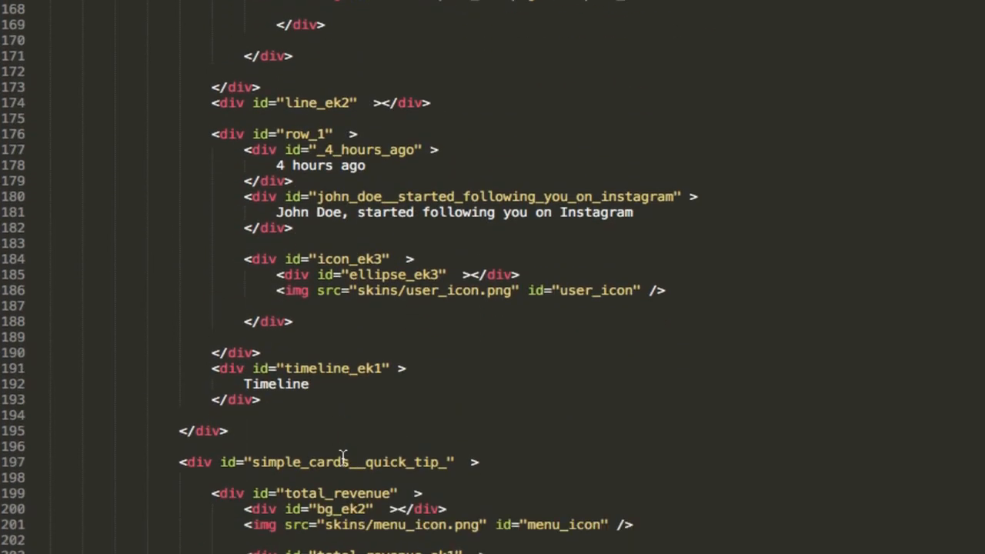
pyautogui.scroll(-3)
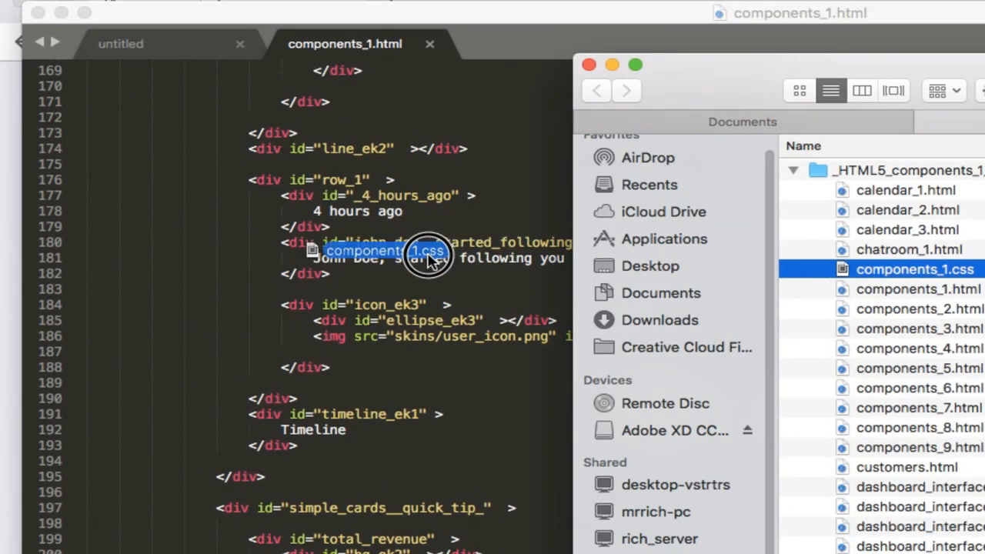
# Open components_1.css in a Sublime Text tab and scroll through its rules
pyautogui.doubleClick(915, 269)
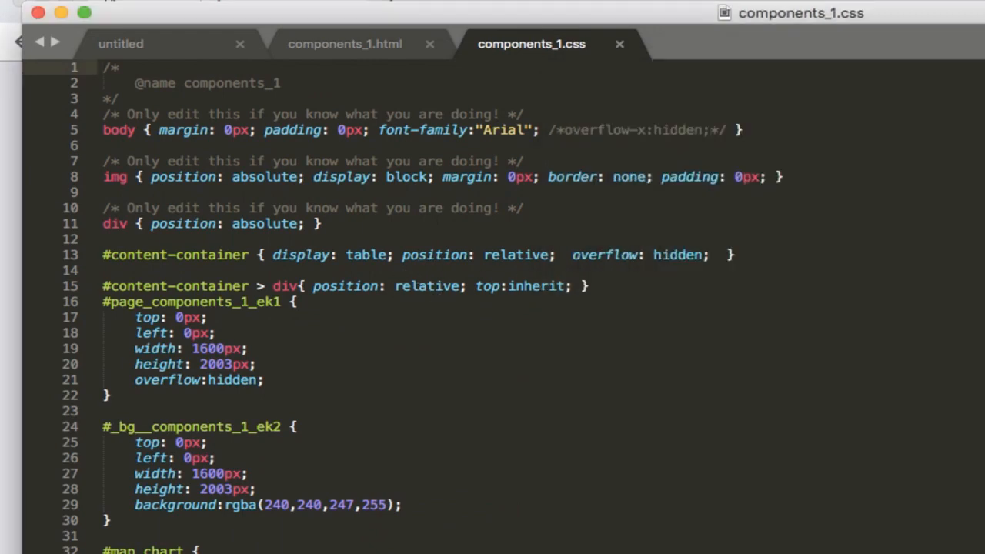
pyautogui.scroll(-3)
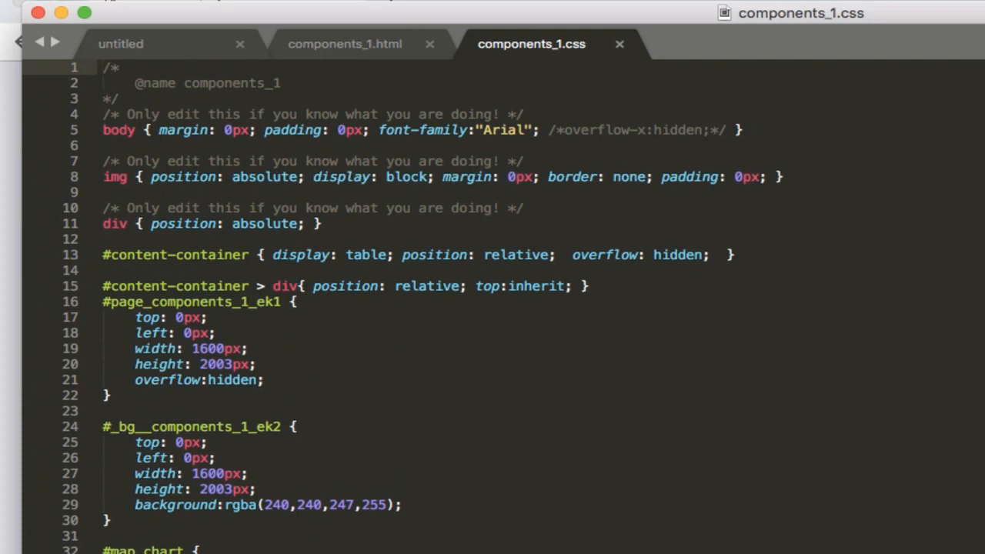
pyautogui.moveTo(755, 546)
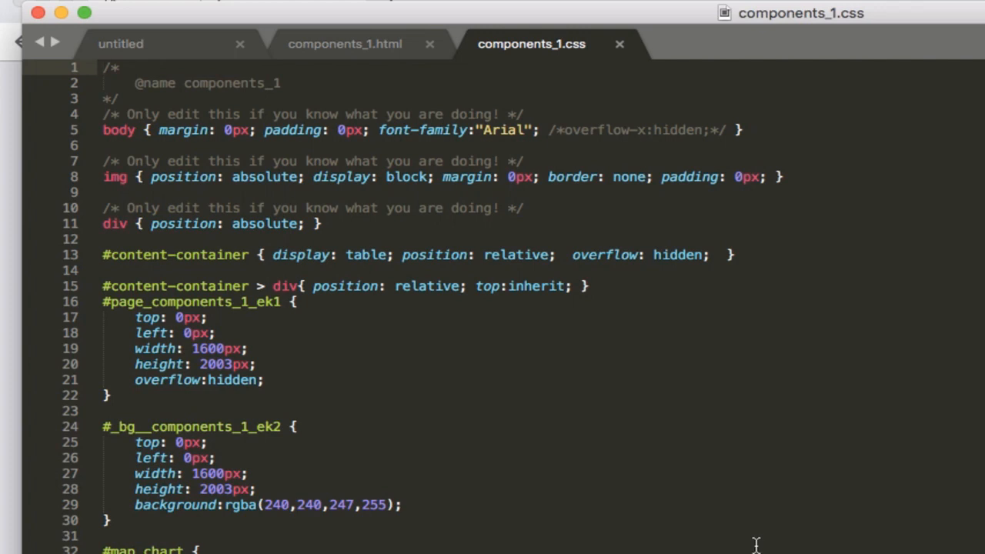
pyautogui.moveTo(776, 514)
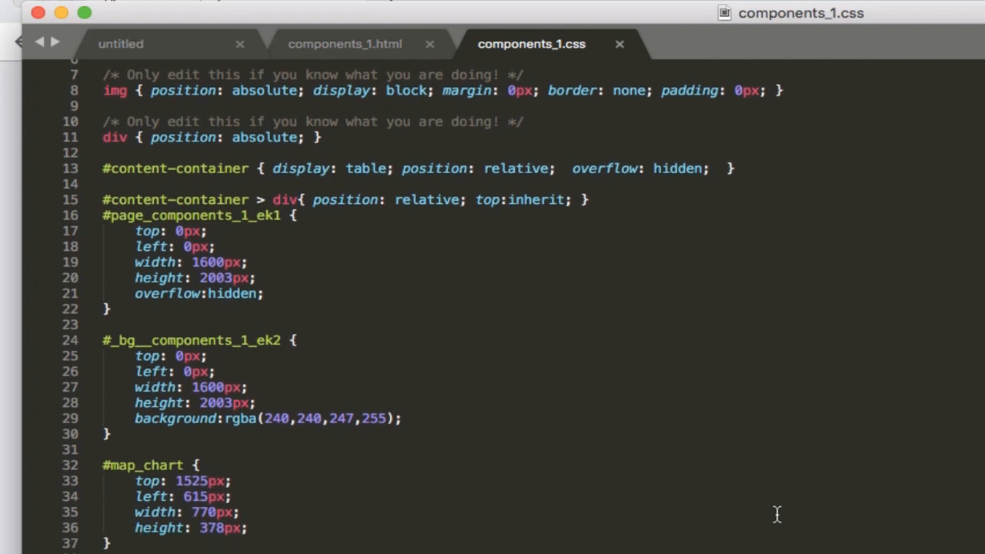
pyautogui.scroll(-3)
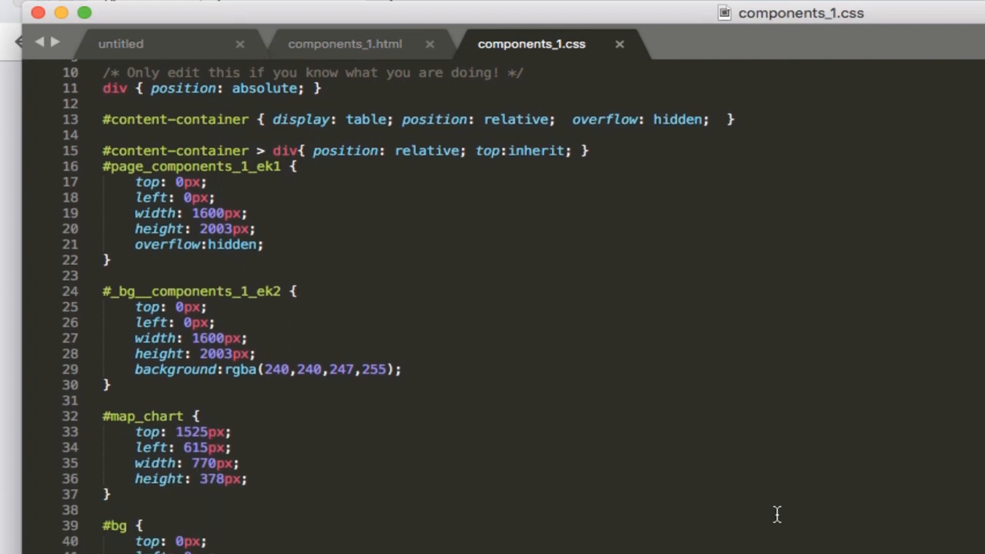
pyautogui.scroll(-3)
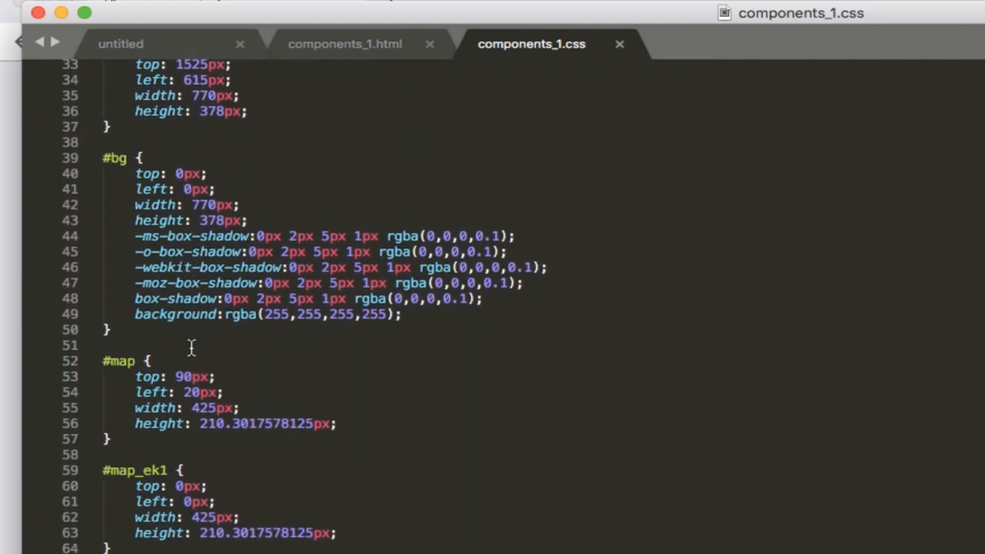
pyautogui.scroll(-3)
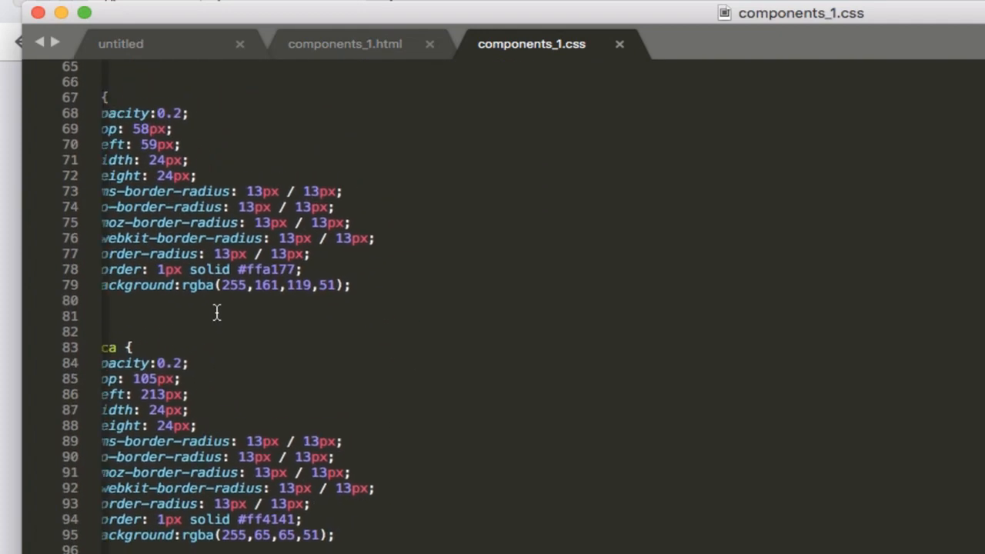
pyautogui.scroll(-3)
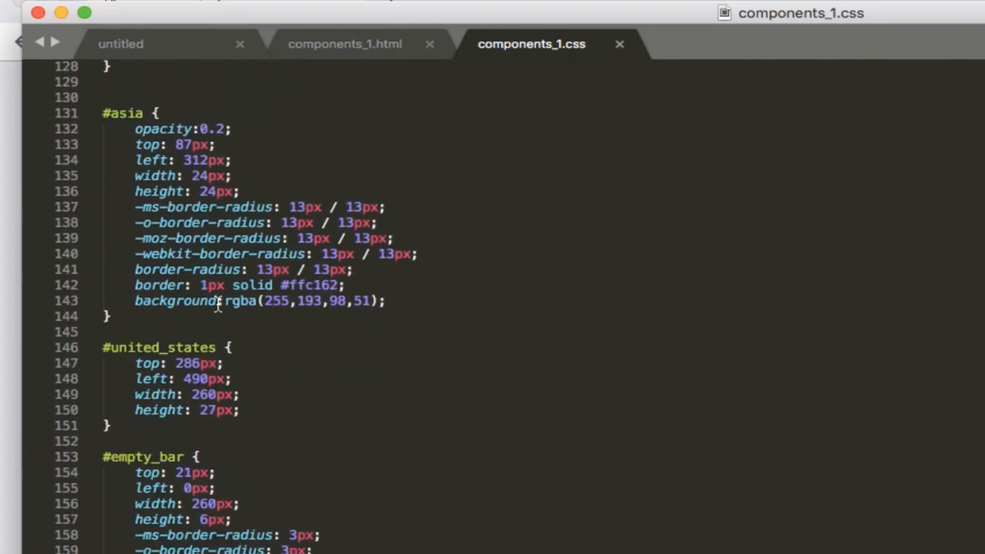
pyautogui.scroll(-3)
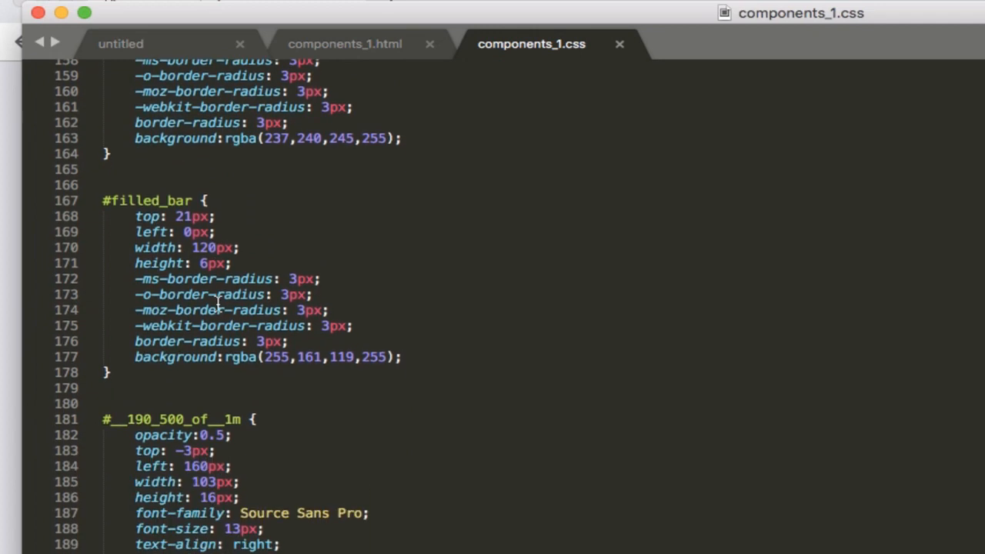
pyautogui.moveTo(145, 410)
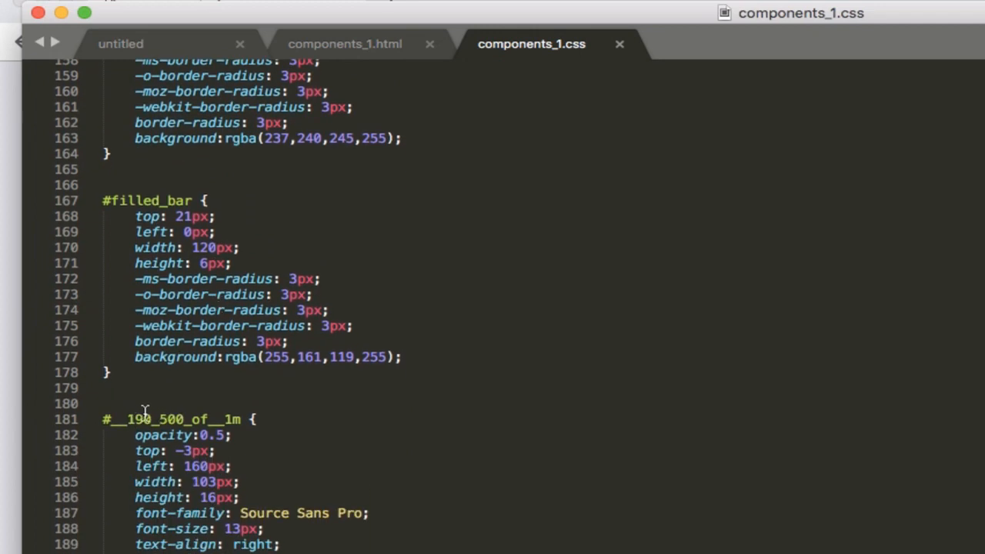
pyautogui.moveTo(356, 474)
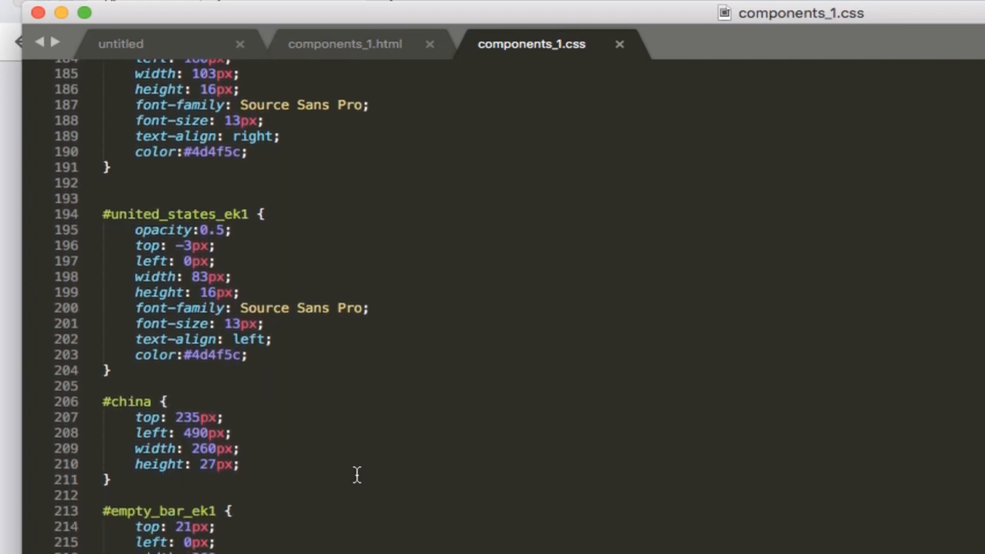
pyautogui.scroll(-3)
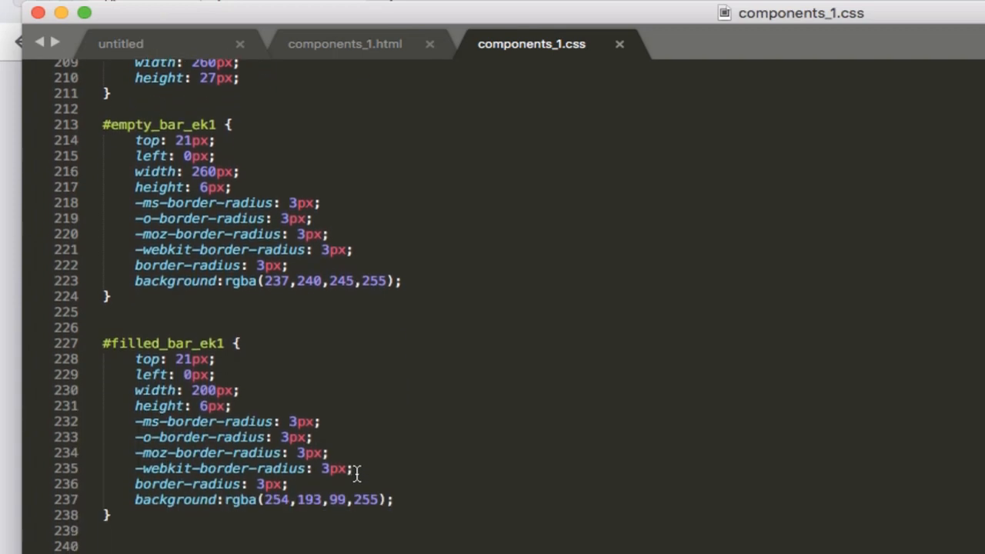
pyautogui.scroll(-3)
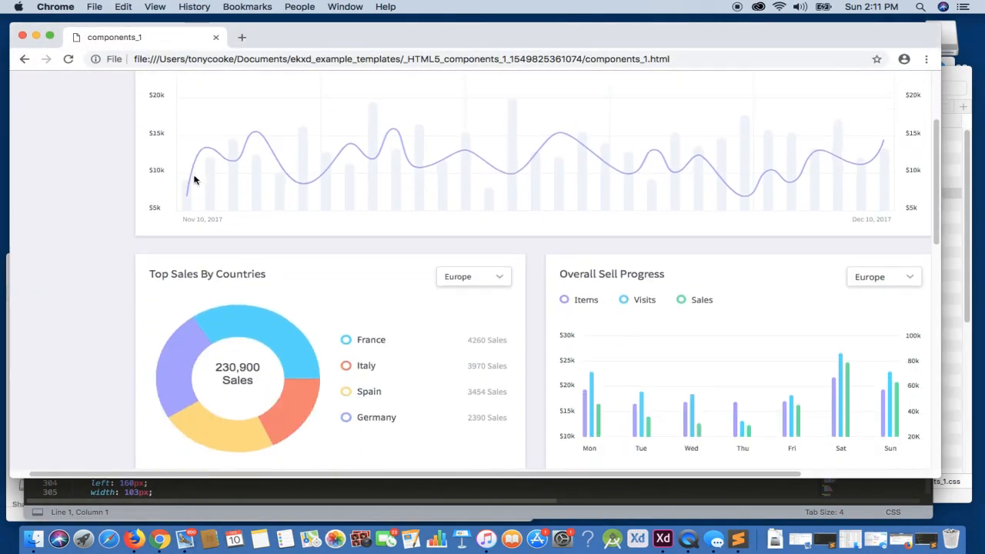
pyautogui.scroll(-3)
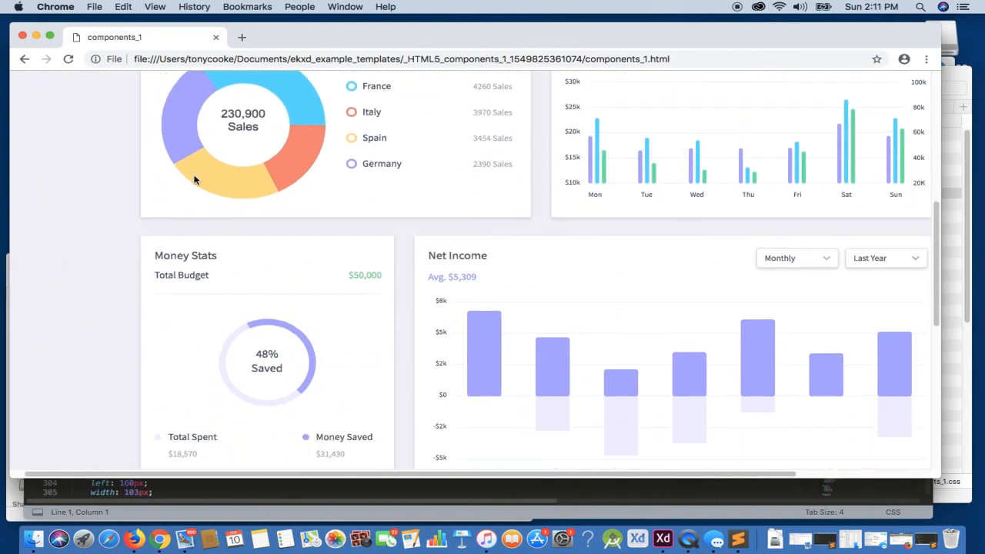
pyautogui.scroll(-3)
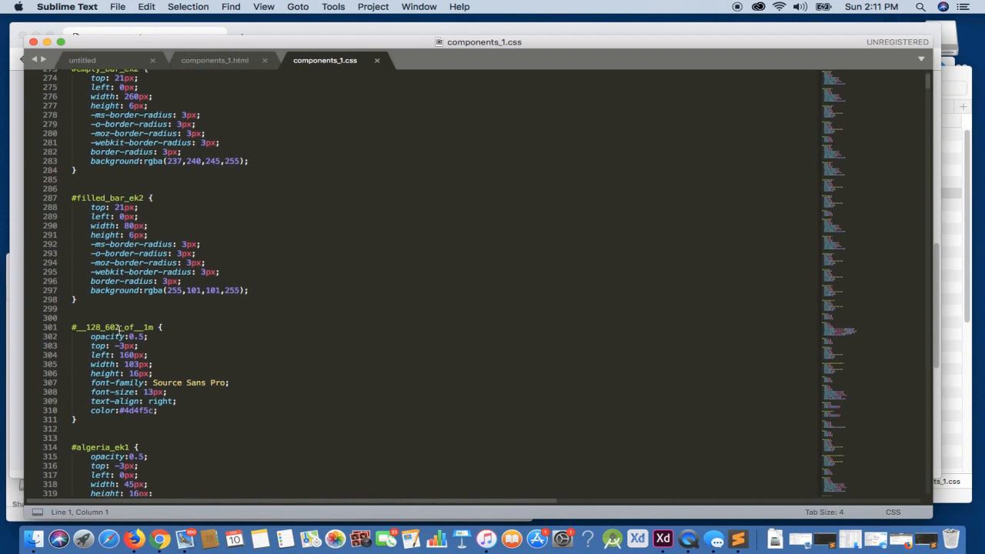
pyautogui.moveTo(552, 391)
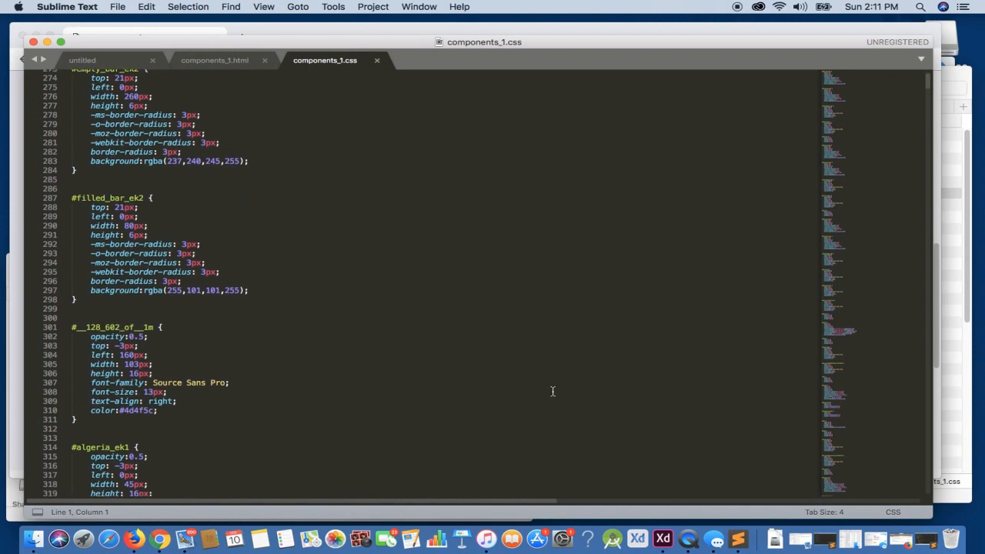